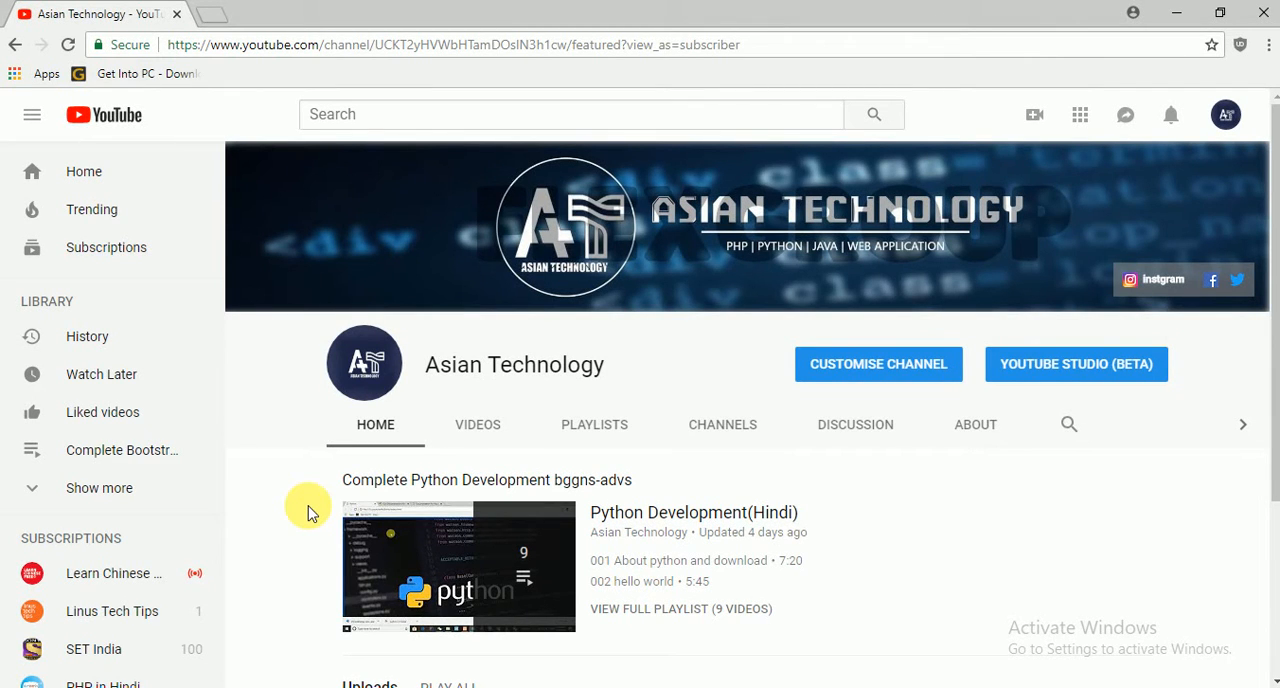
{"action": "mouse_move", "coordinate": [420, 494]}
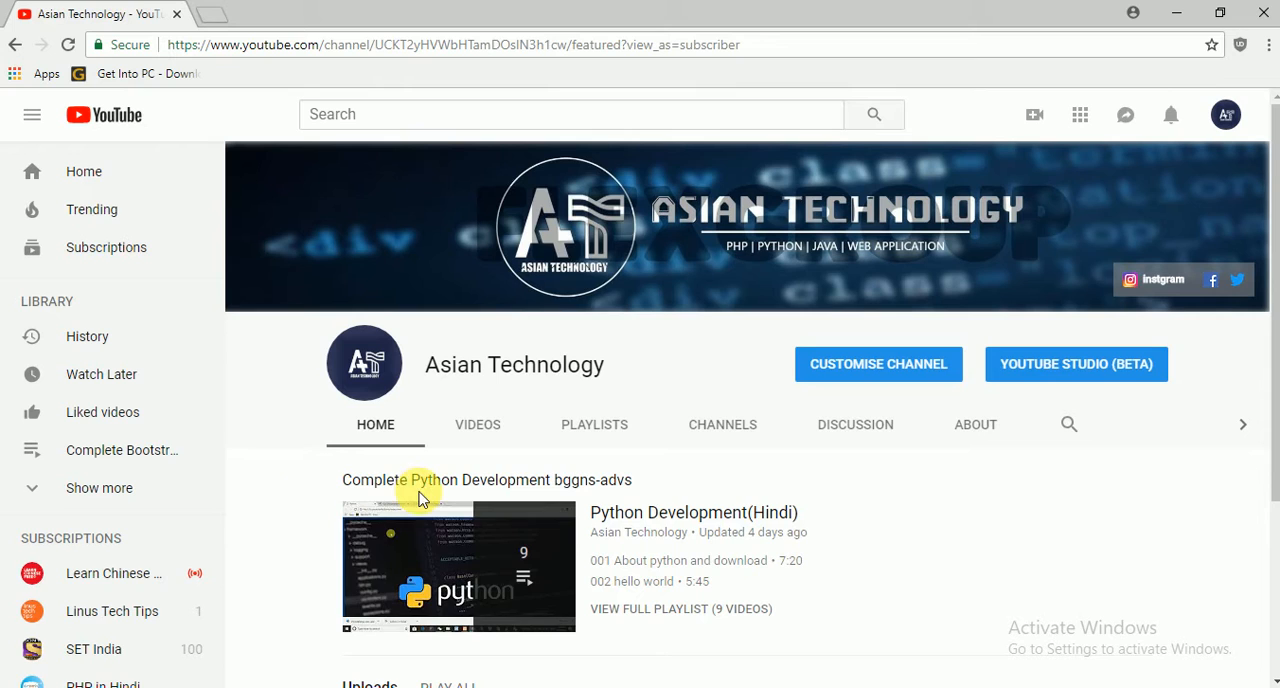
{"action": "mouse_move", "coordinate": [268, 476]}
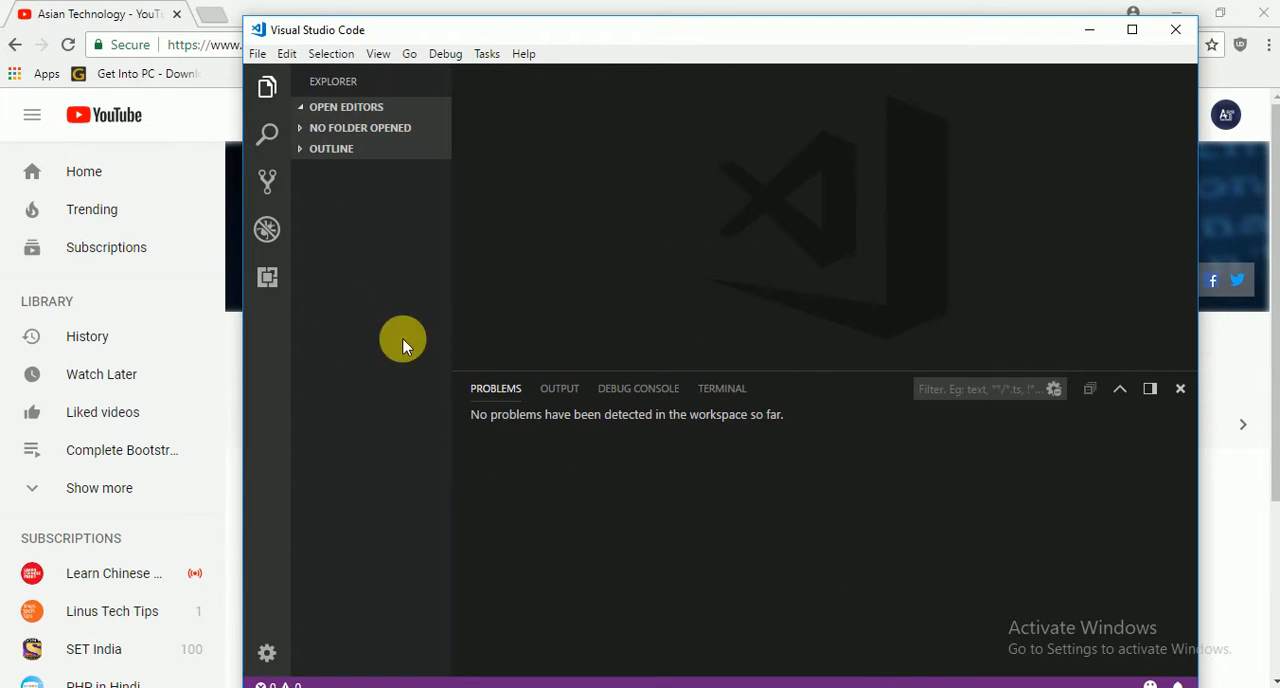
{"action": "mouse_move", "coordinate": [268, 278]}
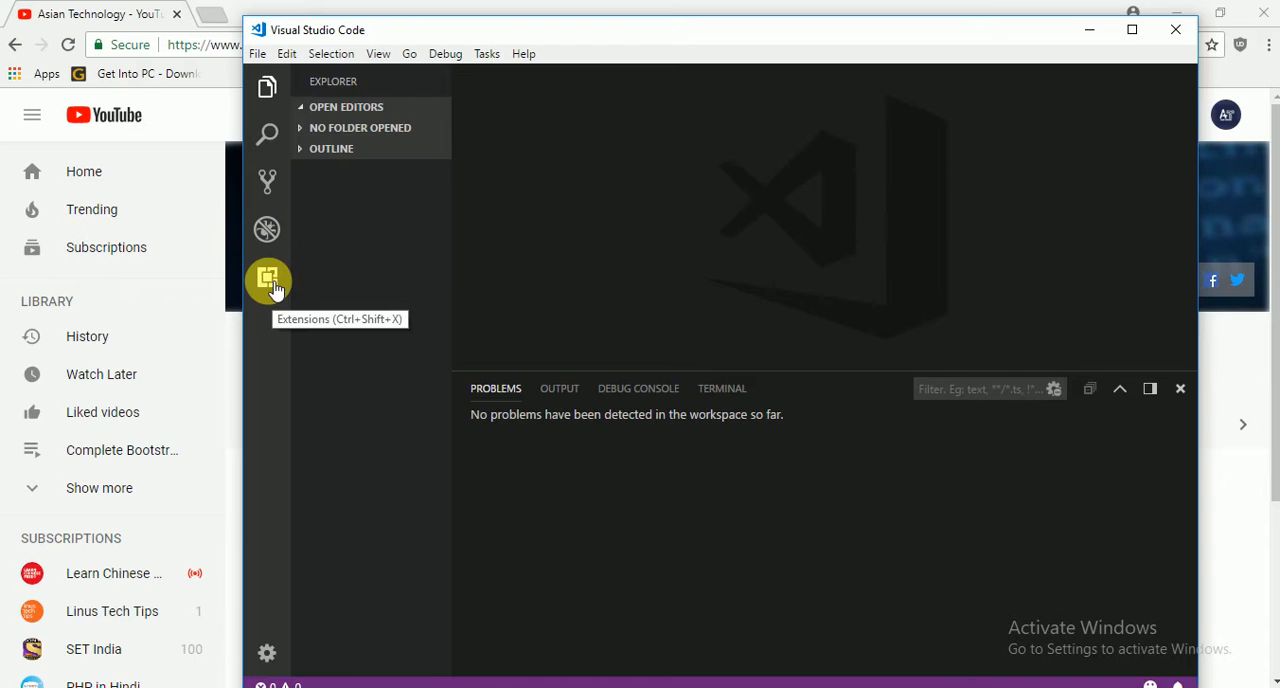
- Find Microsoft's Python extension by searching 'python', install it and reload the editor
{"action": "left_click", "coordinate": [268, 280]}
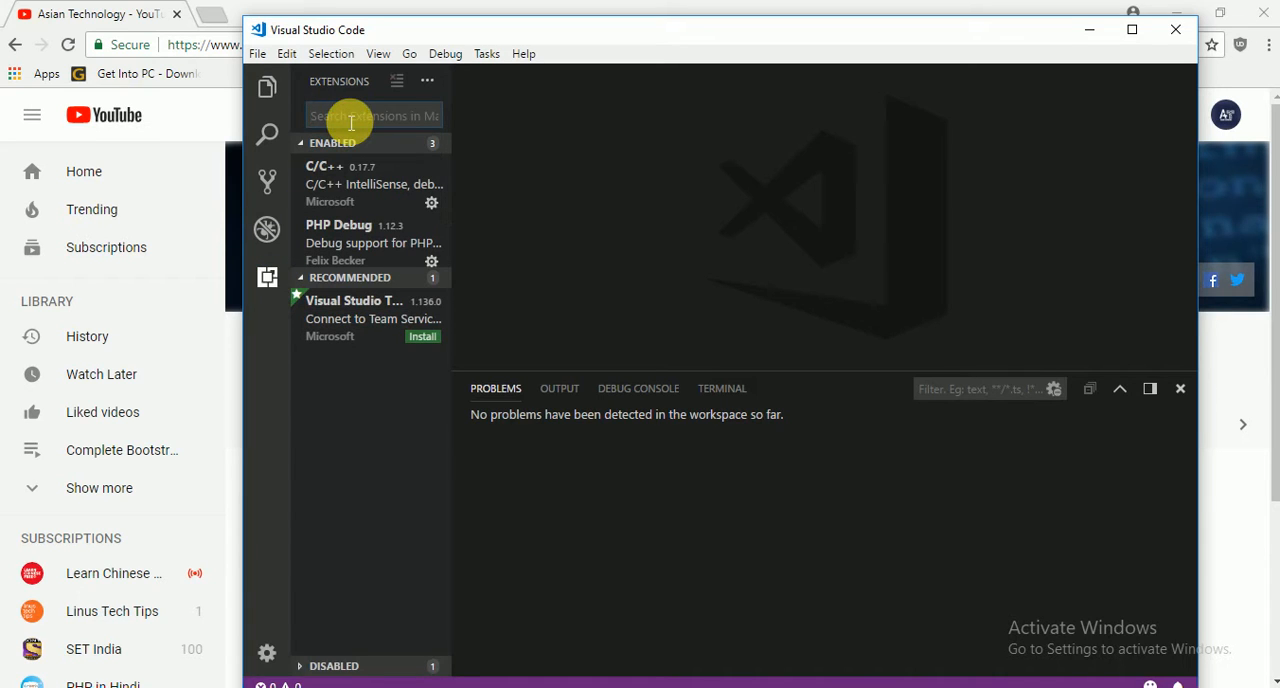
{"action": "type", "text": "python"}
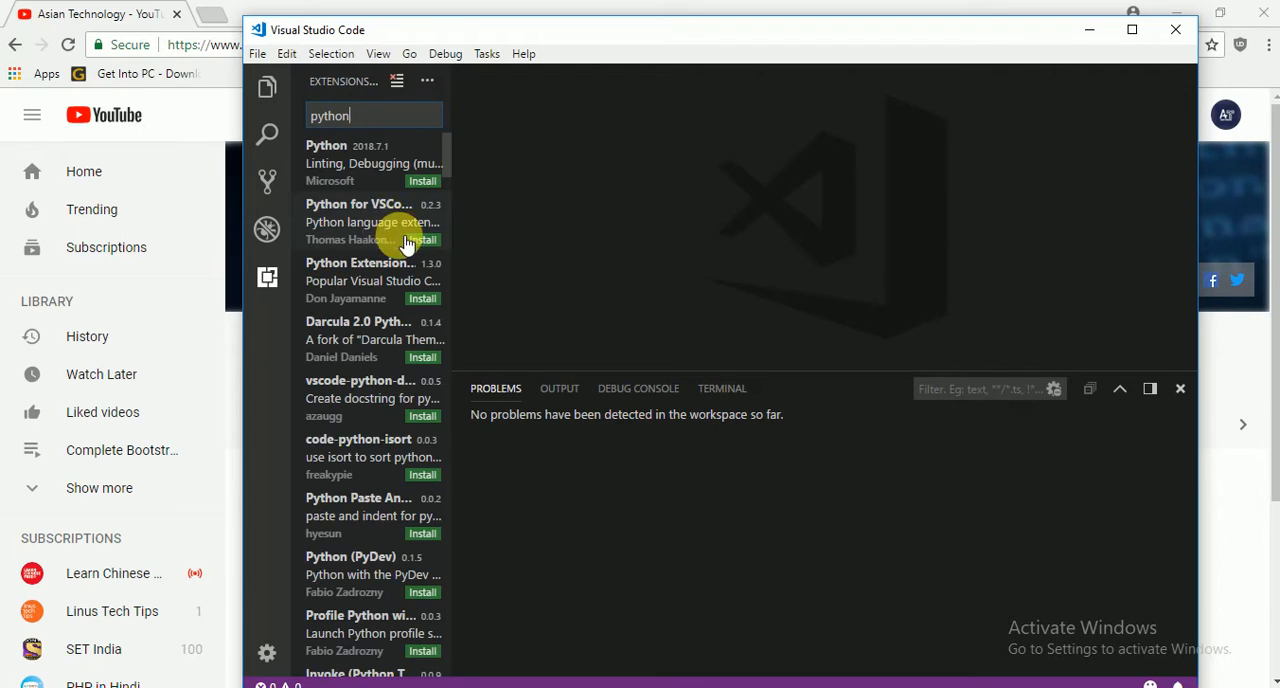
{"action": "left_click", "coordinate": [364, 164]}
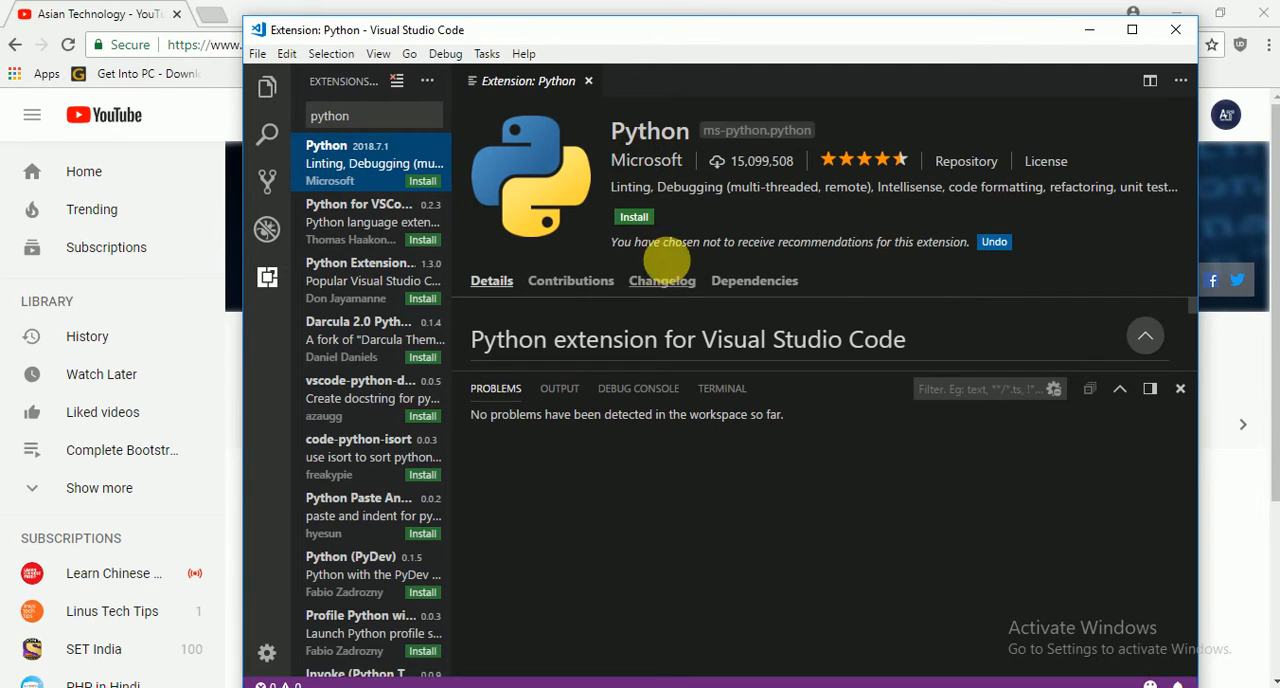
{"action": "left_click", "coordinate": [632, 216]}
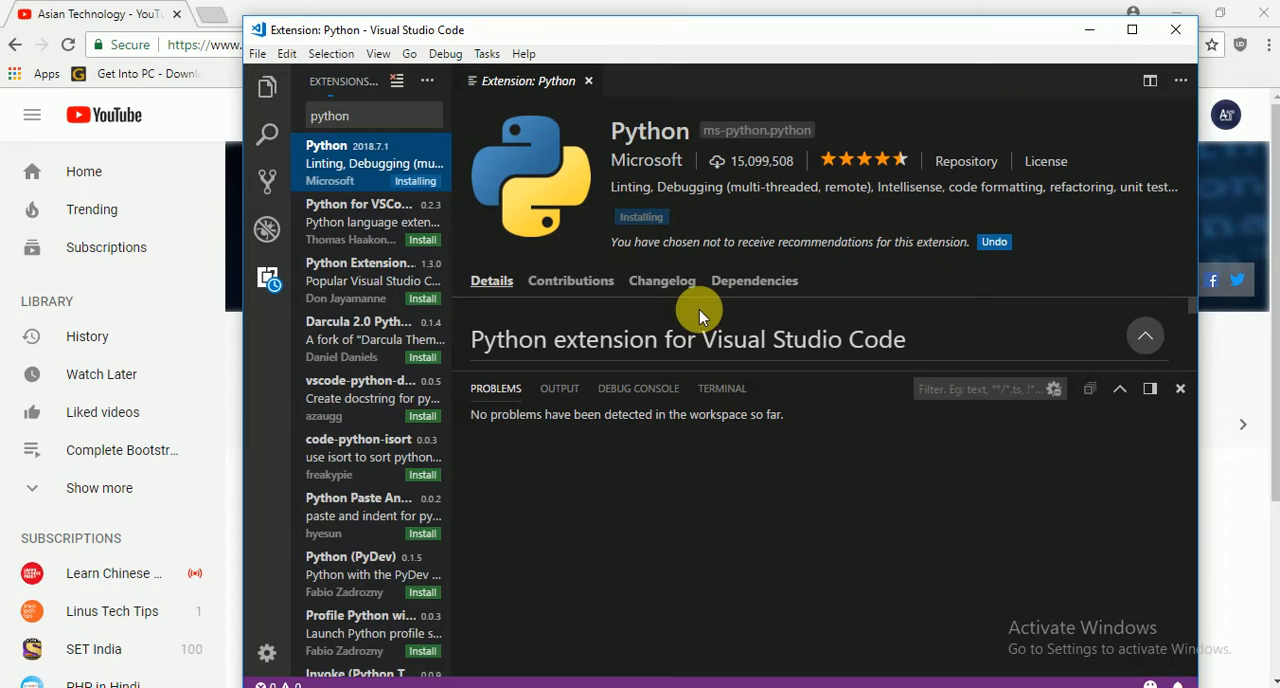
{"action": "mouse_move", "coordinate": [668, 324]}
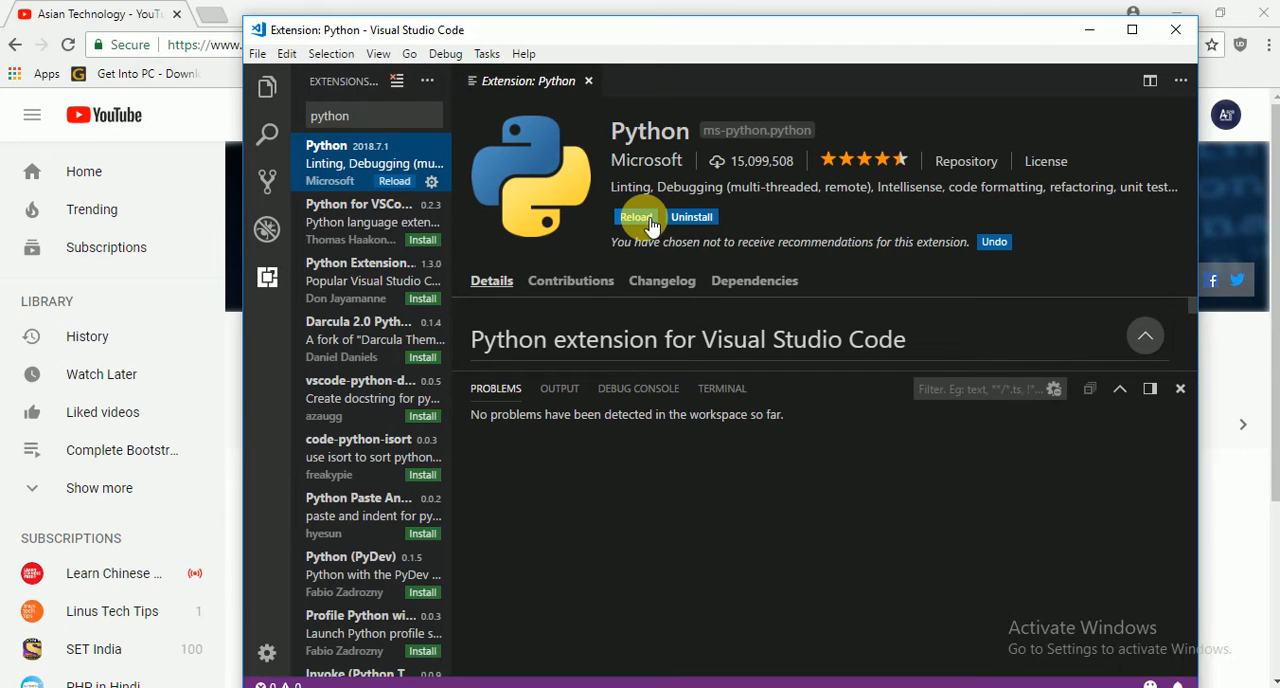
{"action": "left_click", "coordinate": [640, 216]}
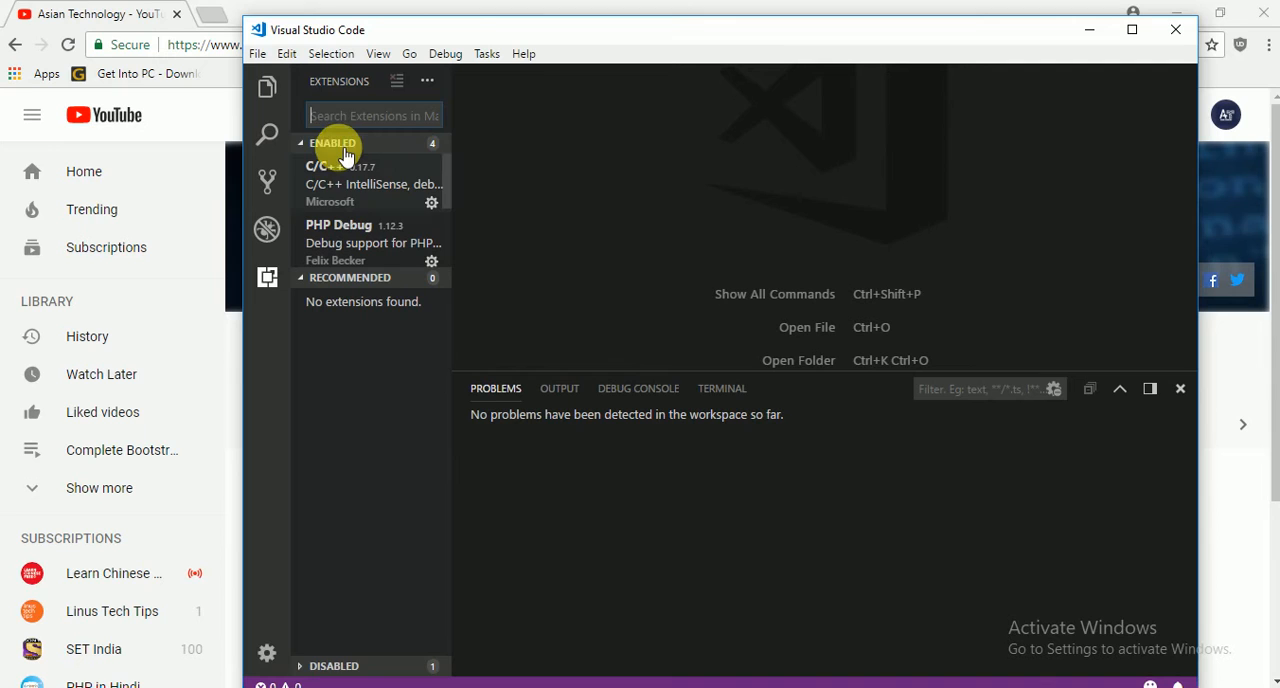
- Reach settings.json through File > Preferences > Settings, showing the empty user settings pane
{"action": "left_click", "coordinate": [260, 52]}
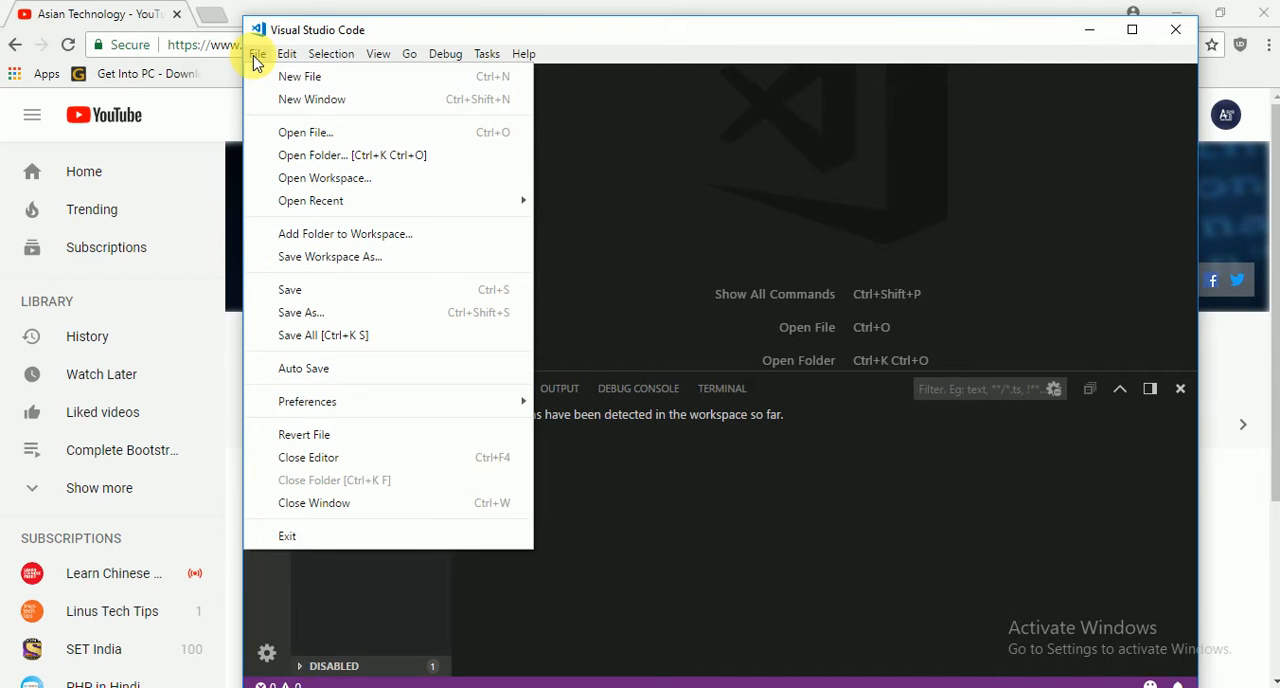
{"action": "mouse_move", "coordinate": [332, 412]}
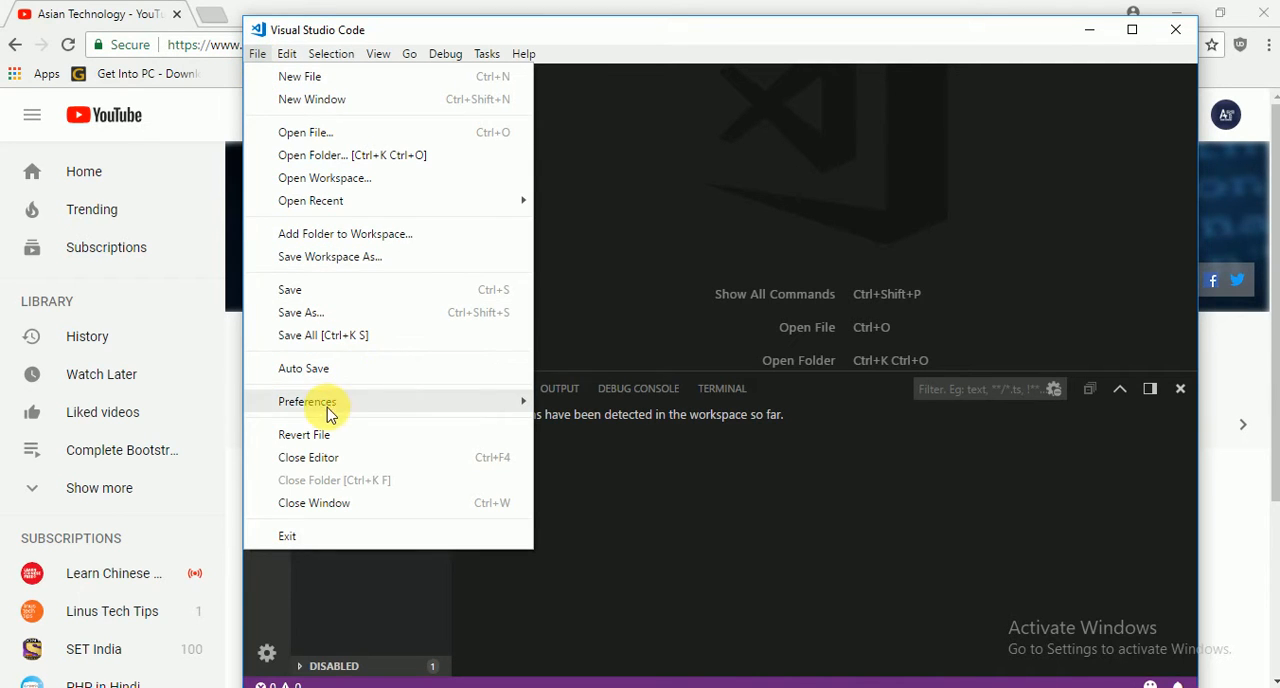
{"action": "left_click", "coordinate": [308, 400]}
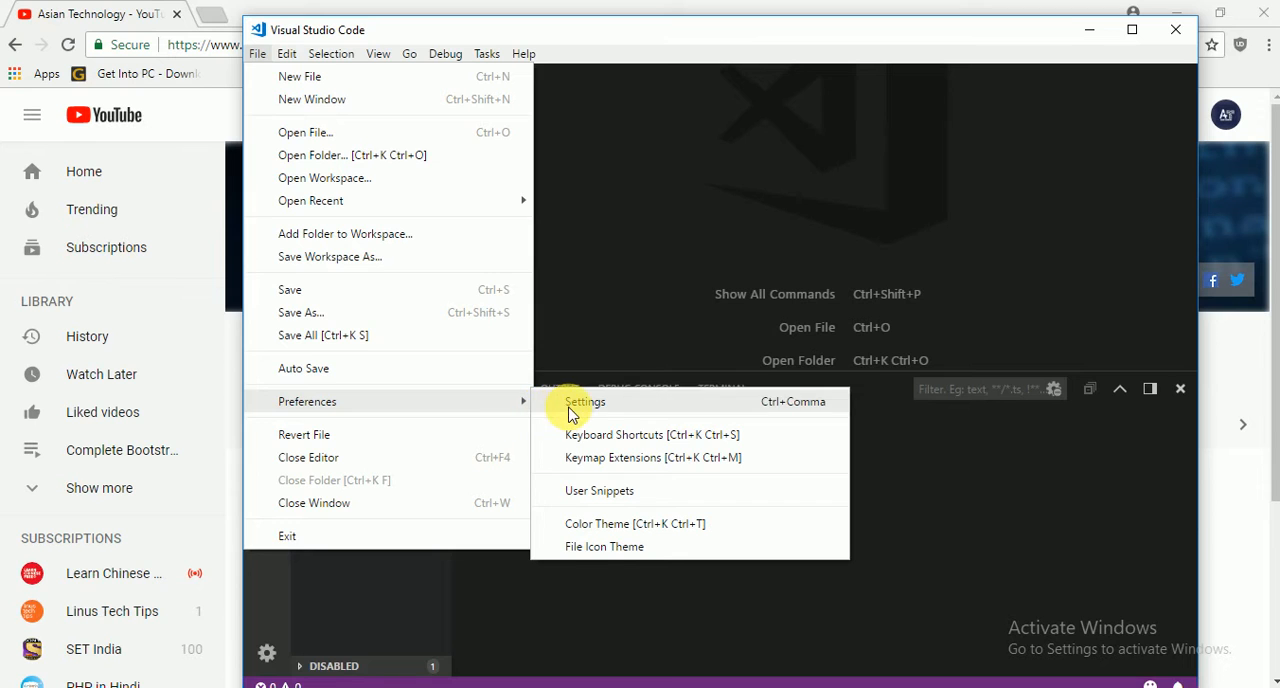
{"action": "left_click", "coordinate": [584, 400]}
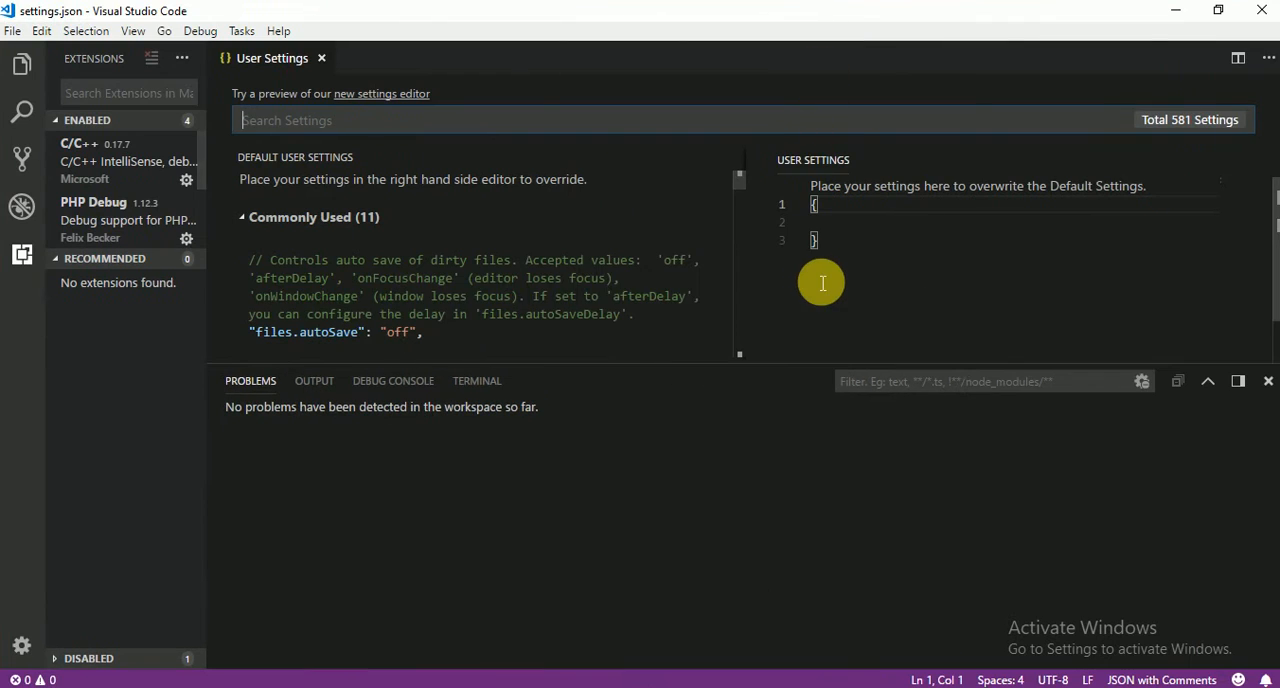
{"action": "mouse_move", "coordinate": [858, 224]}
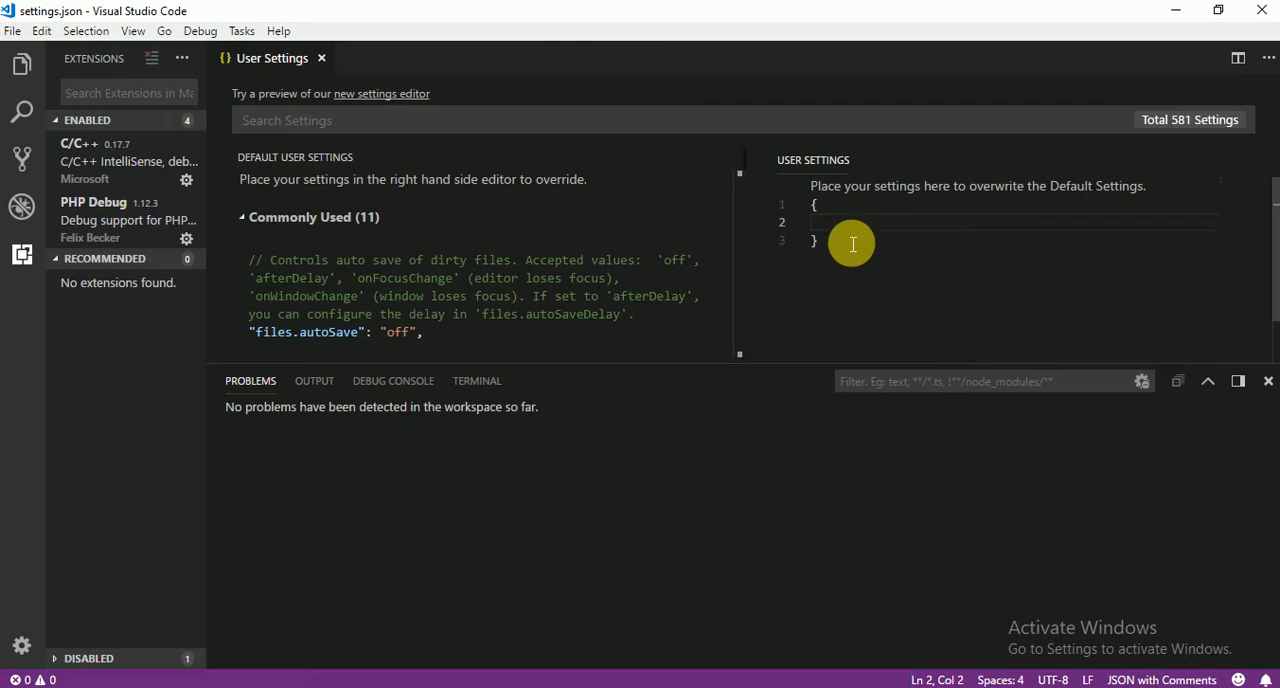
{"action": "mouse_move", "coordinate": [692, 646]}
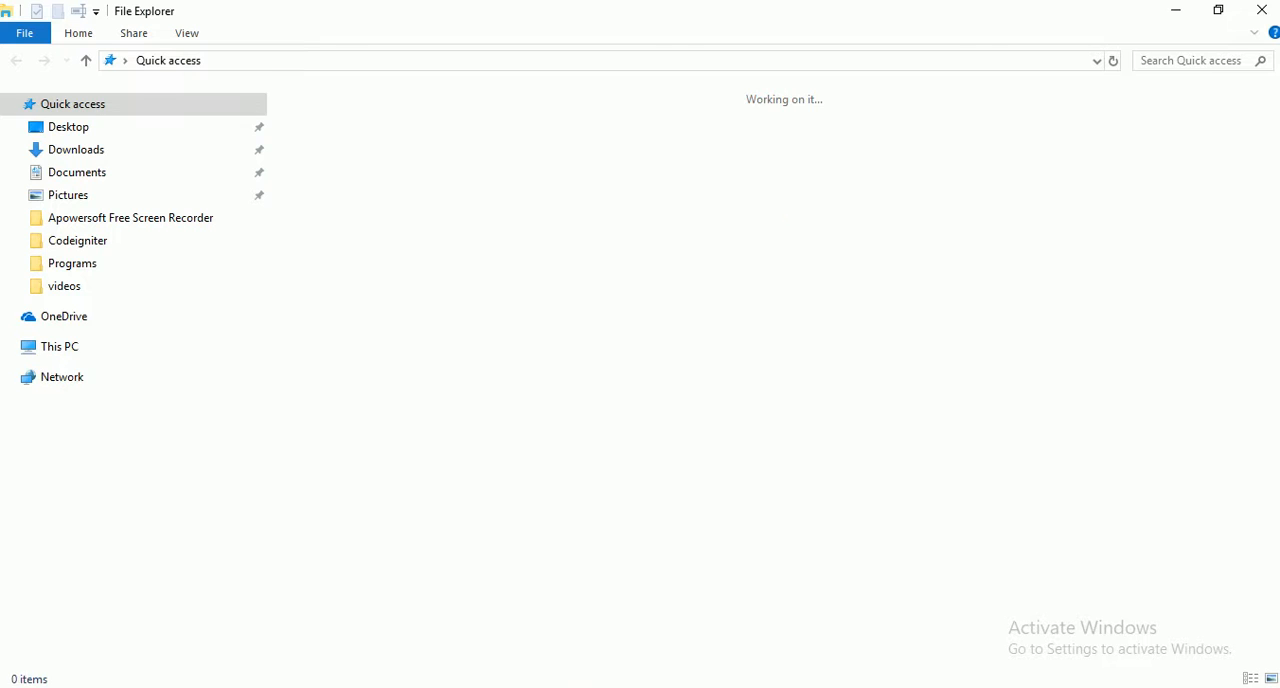
- Browse C:\Program Files\Git\bin and select bash.exe
{"action": "left_click", "coordinate": [82, 552]}
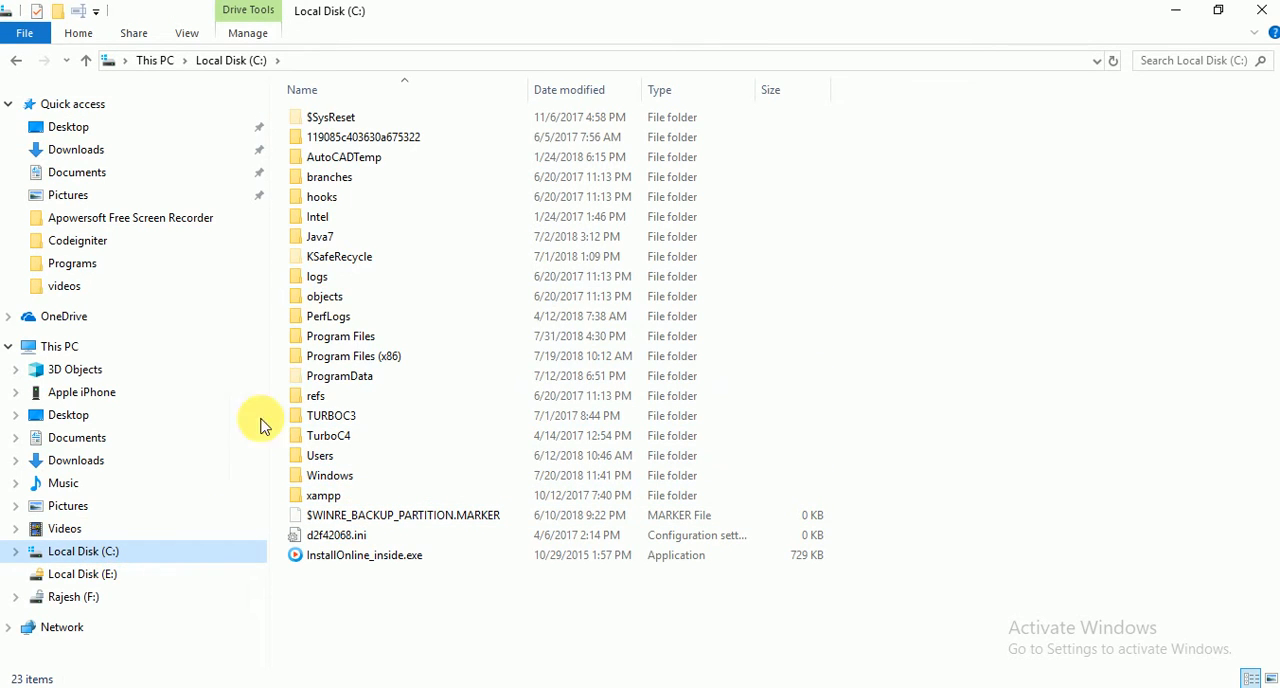
{"action": "double_click", "coordinate": [340, 336]}
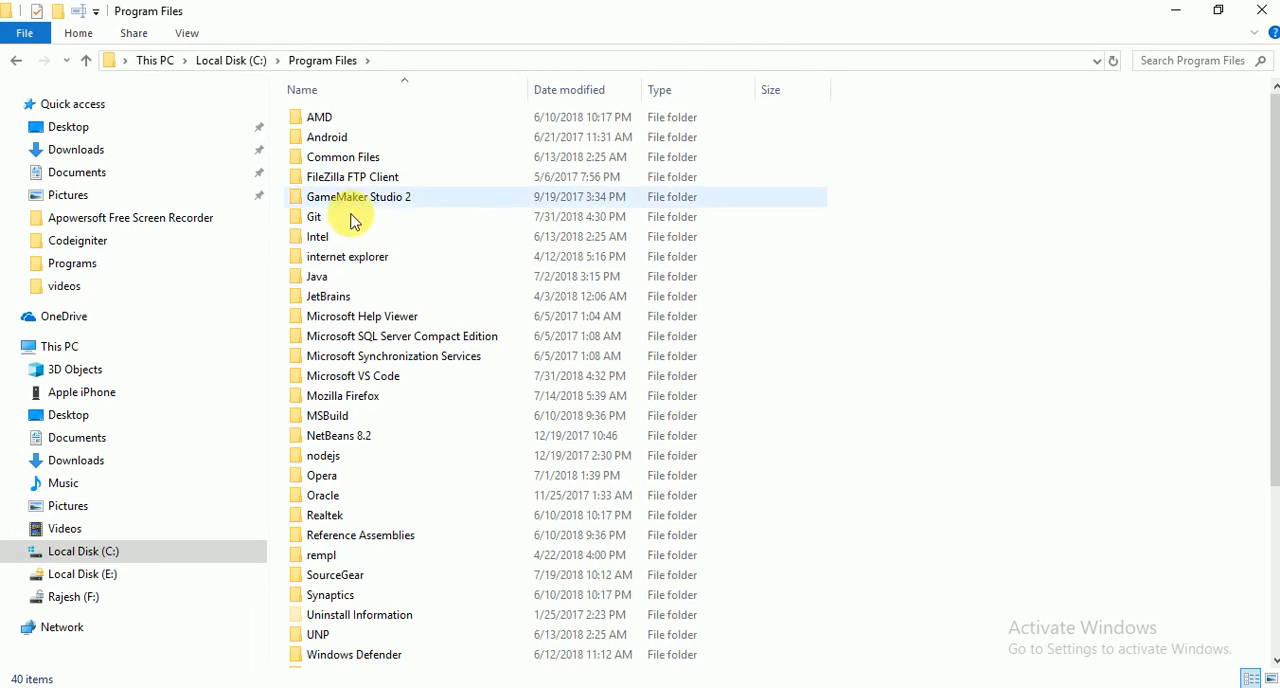
{"action": "left_click", "coordinate": [314, 216]}
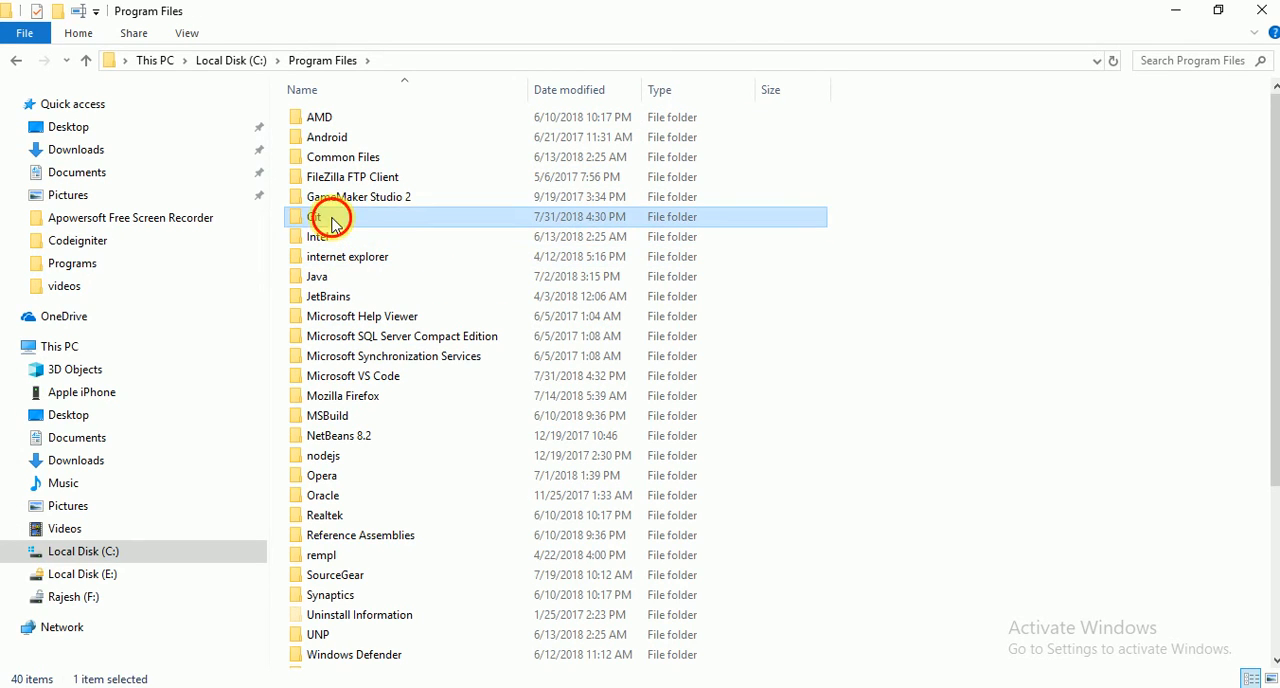
{"action": "double_click", "coordinate": [320, 216]}
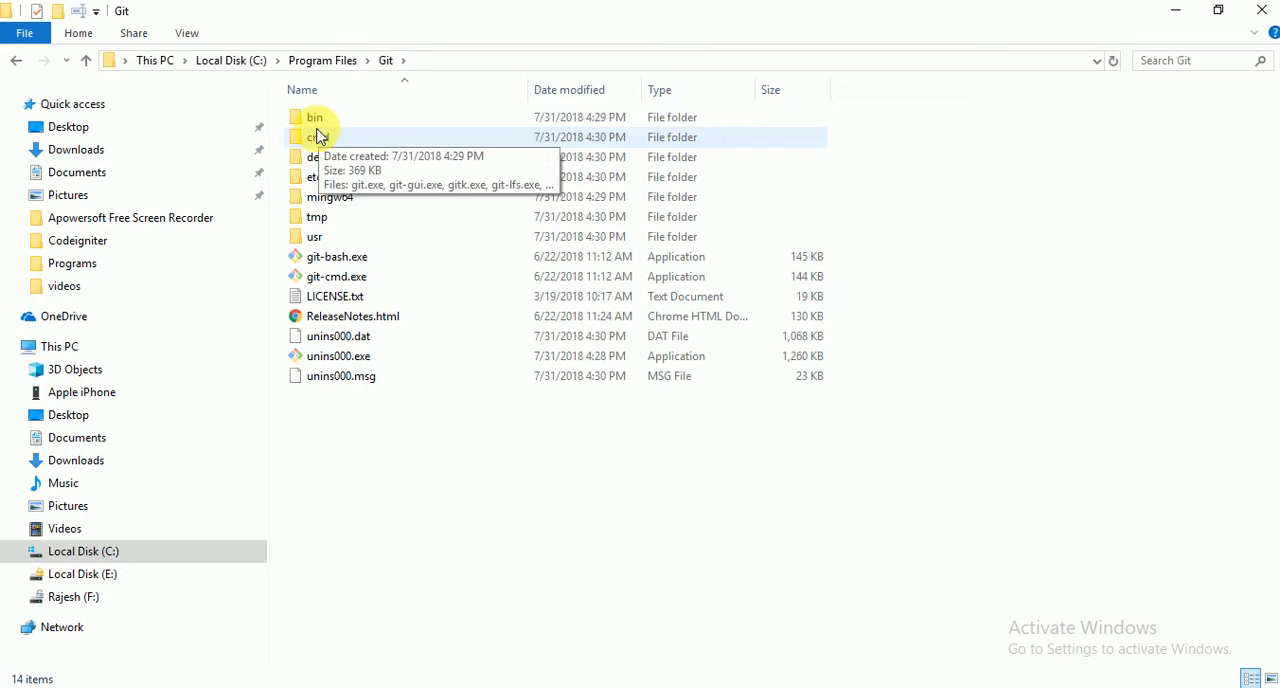
{"action": "double_click", "coordinate": [316, 116]}
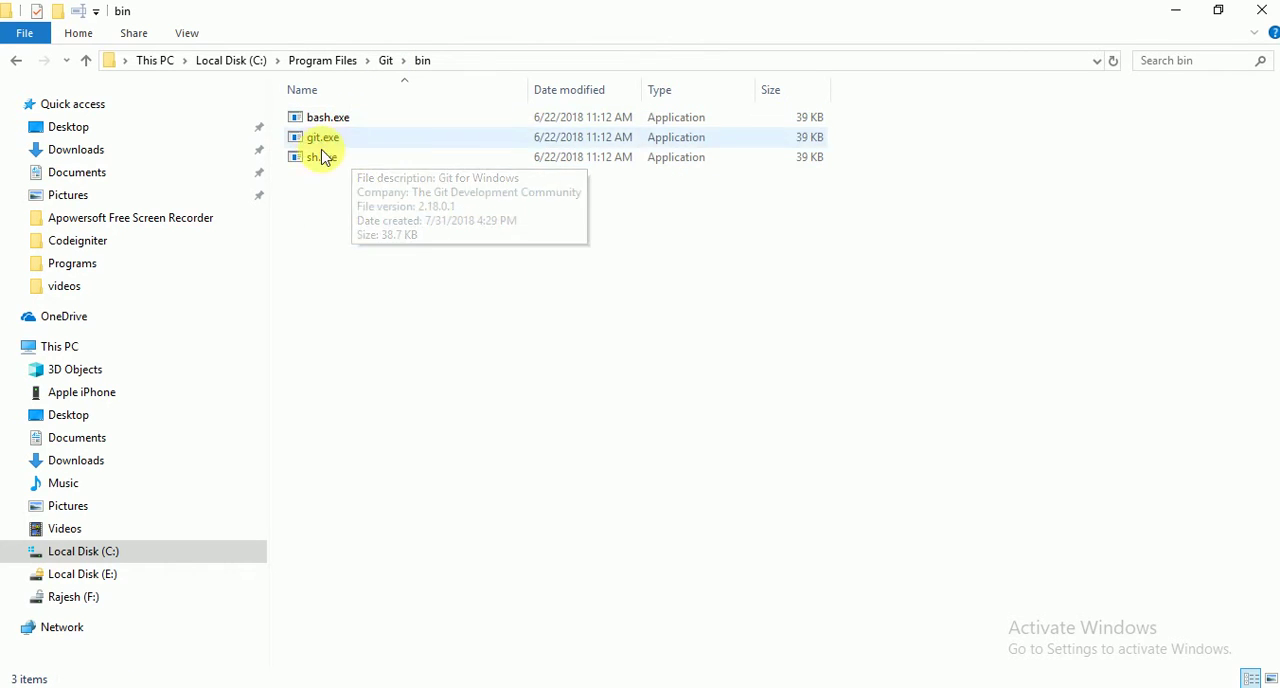
{"action": "left_click", "coordinate": [328, 116]}
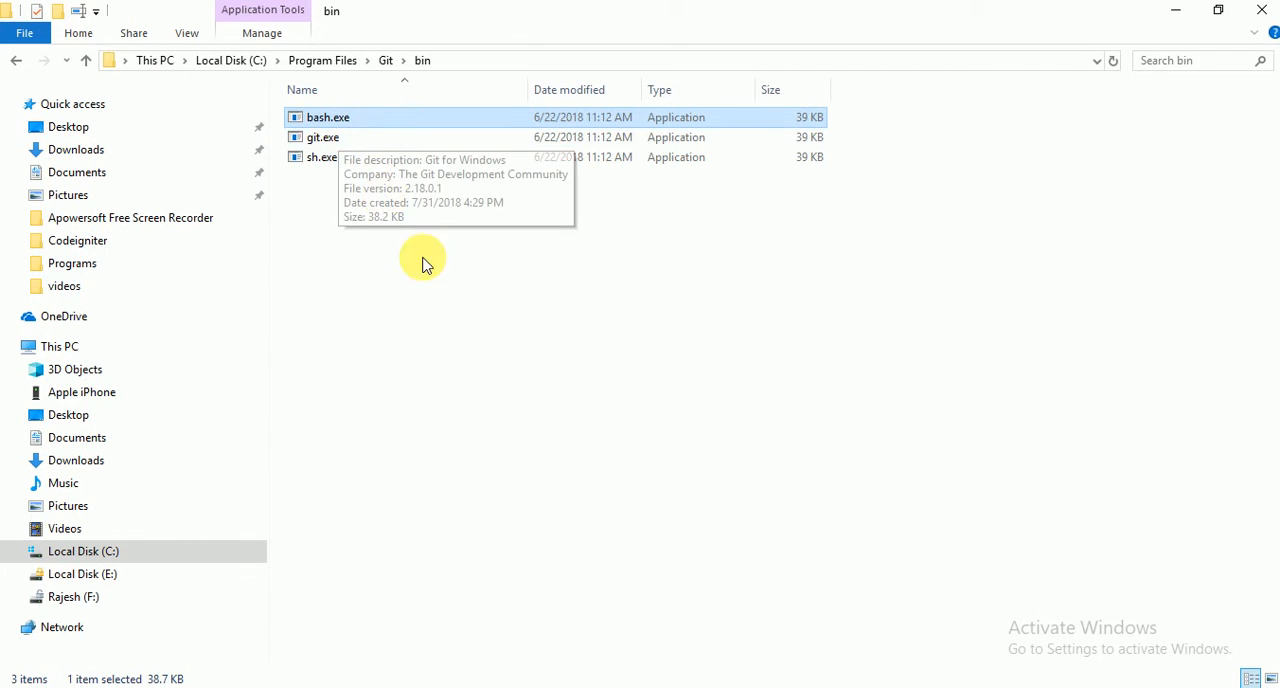
{"action": "mouse_move", "coordinate": [672, 472]}
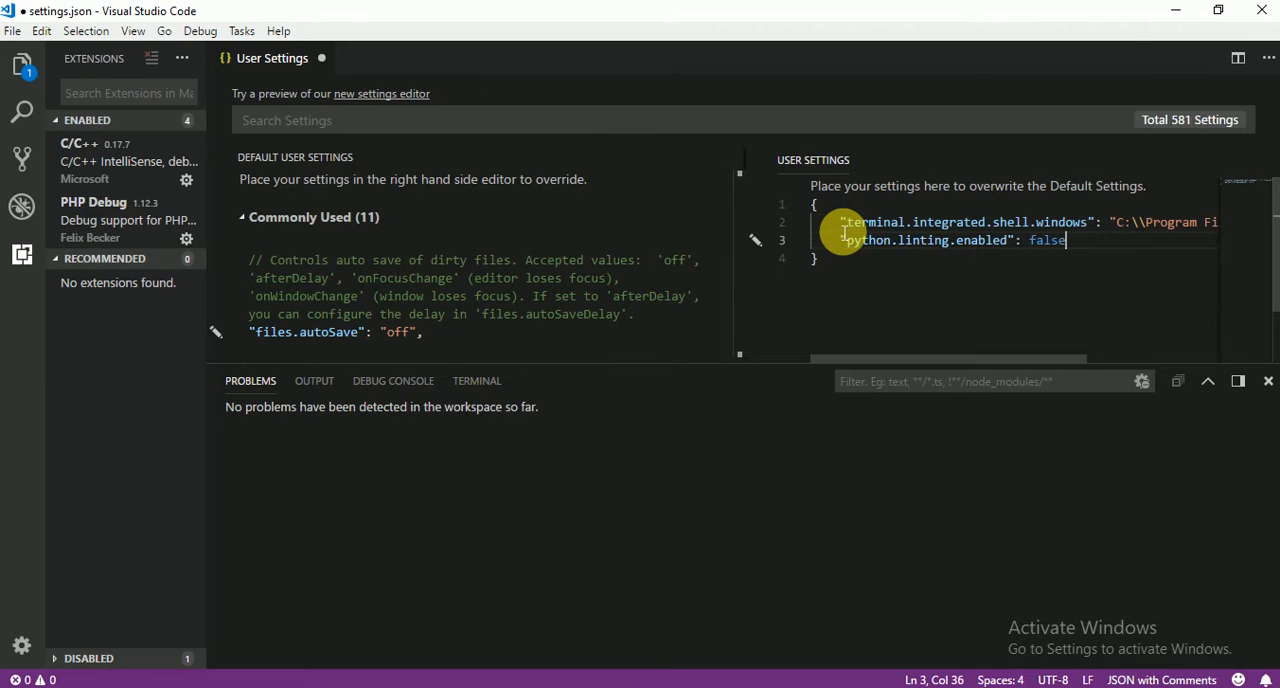
{"action": "mouse_move", "coordinate": [1030, 372]}
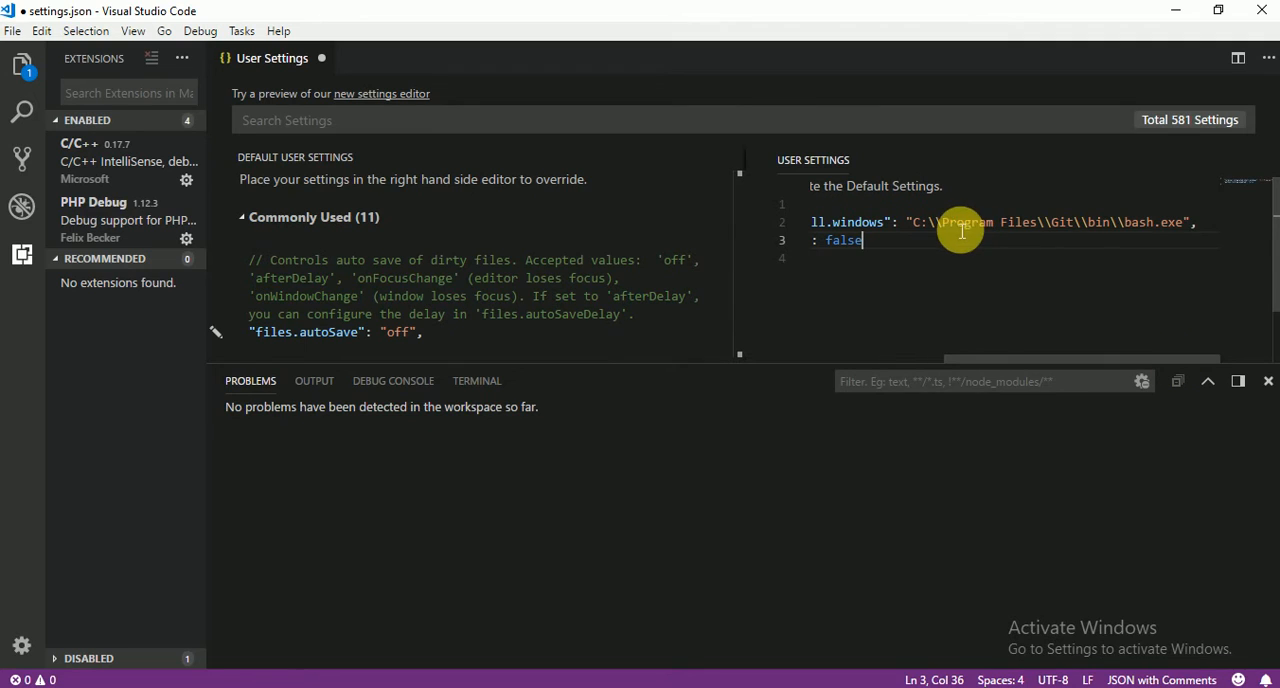
- Verify the bash.exe path in the terminal.integrated.shell.windows setting and save settings.json
{"action": "double_click", "coordinate": [972, 220]}
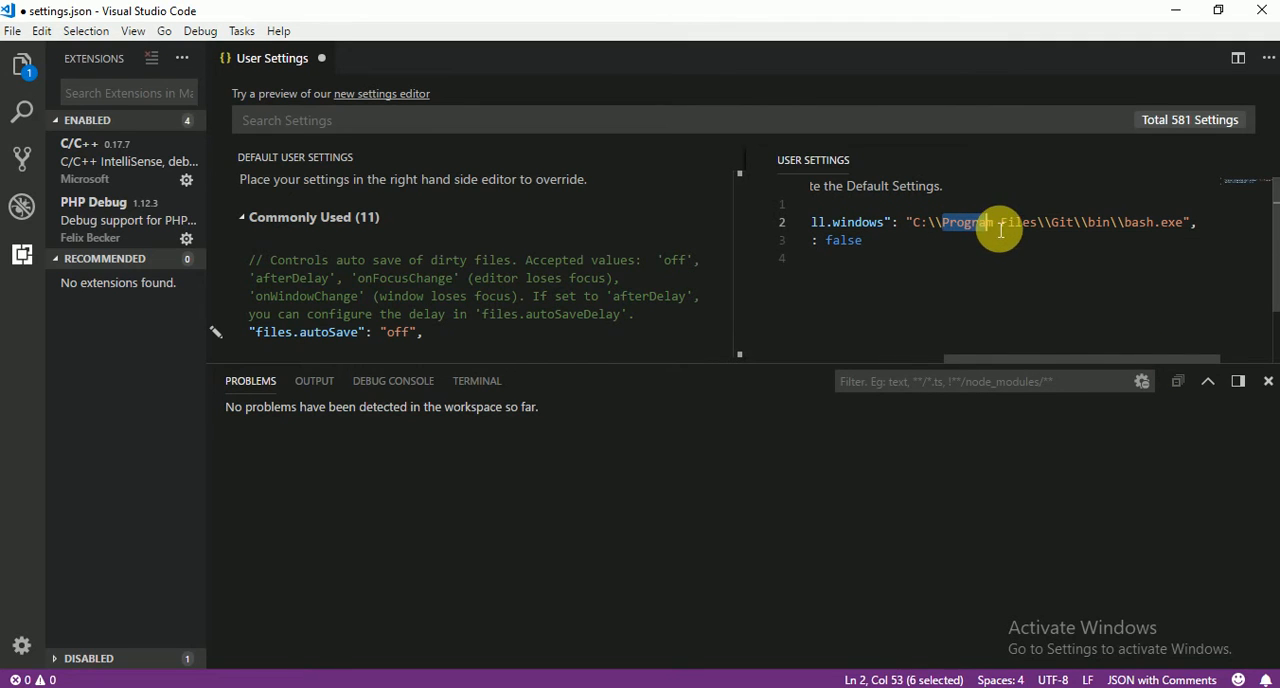
{"action": "double_click", "coordinate": [1062, 222]}
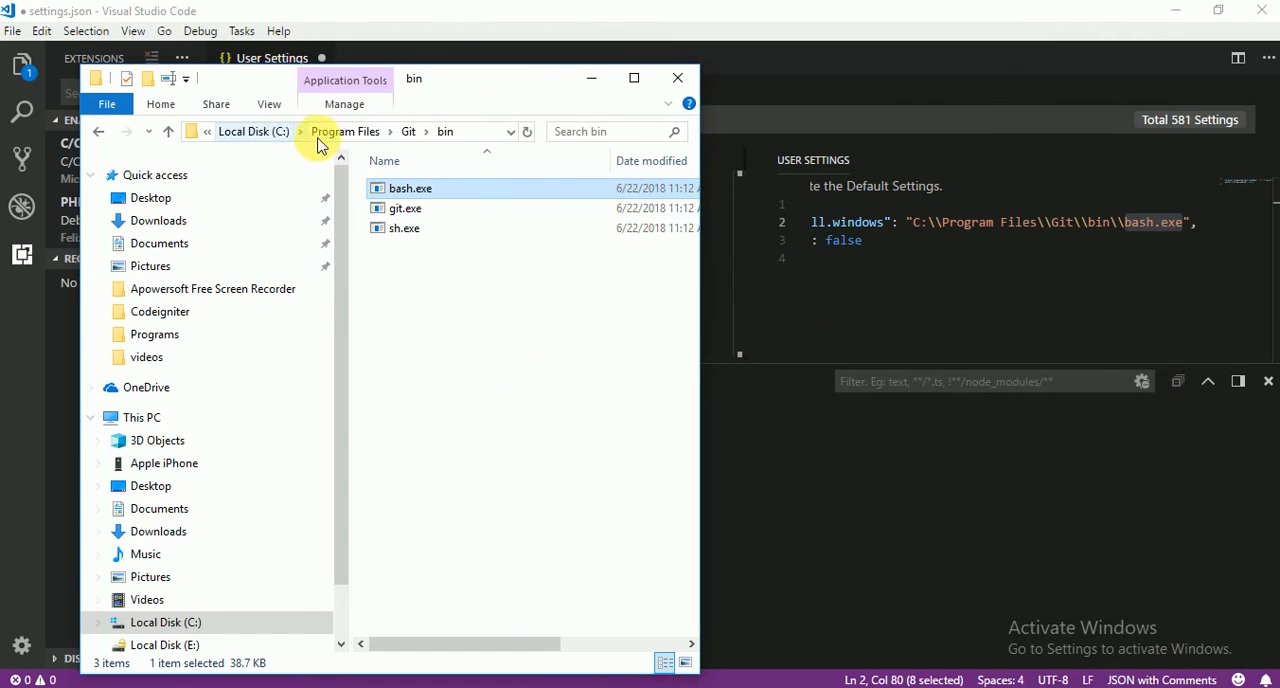
{"action": "mouse_move", "coordinate": [512, 160]}
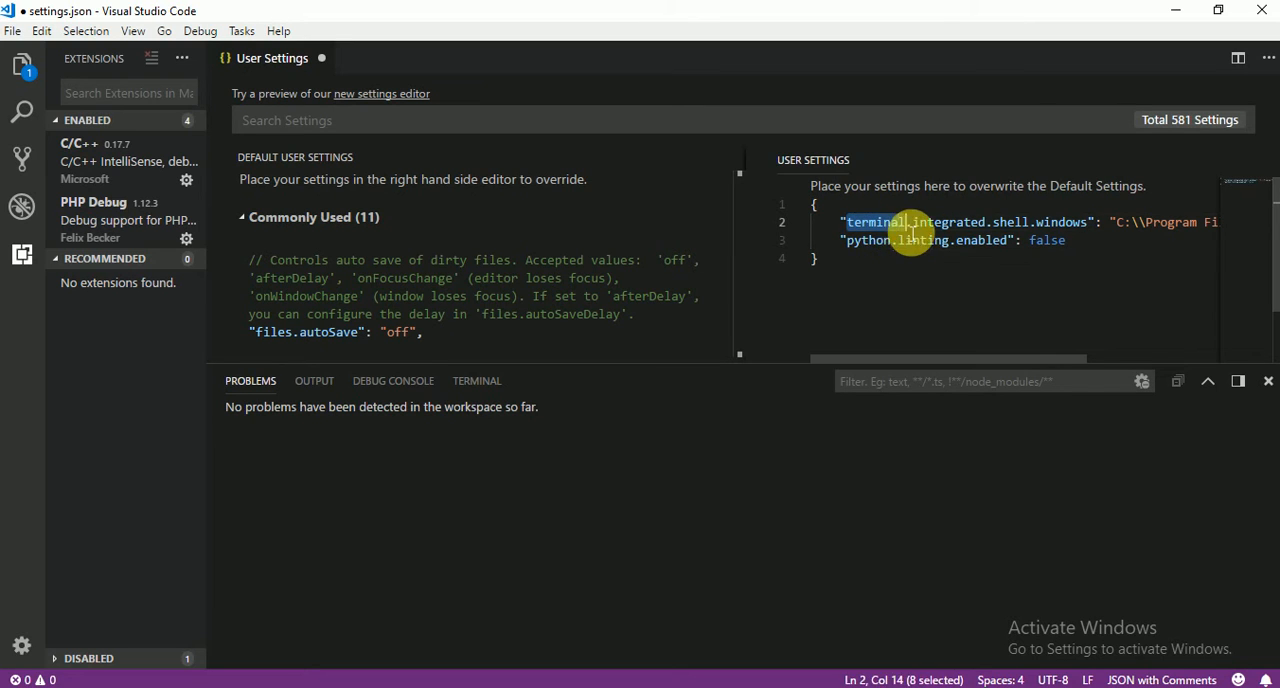
{"action": "left_click_drag", "start_coordinate": [900, 222], "coordinate": [1096, 222]}
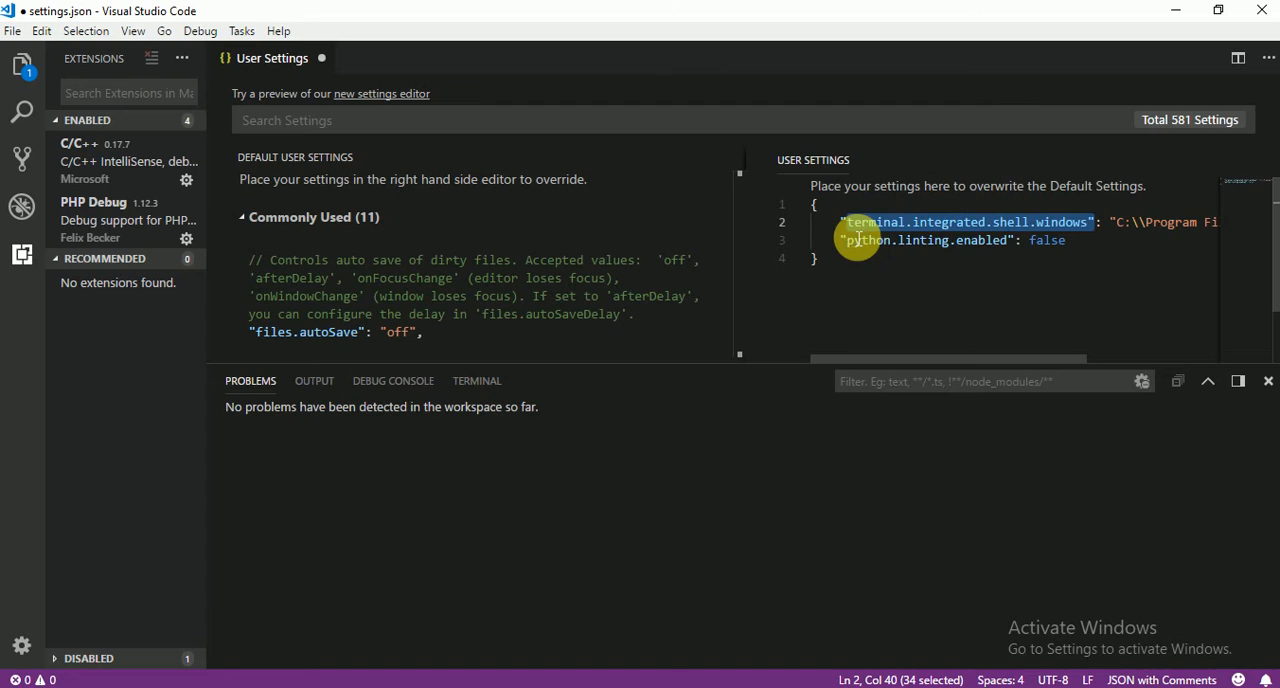
{"action": "mouse_move", "coordinate": [964, 212]}
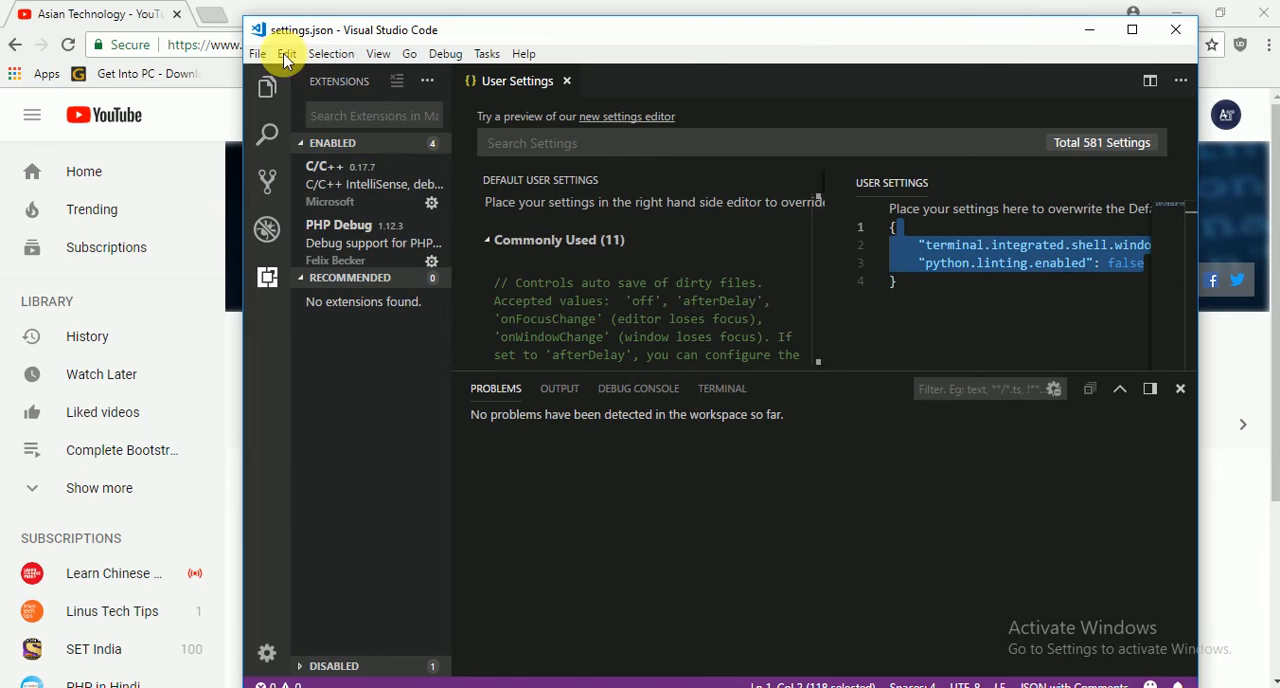
- Close the User Settings tab, leaving no editors open
{"action": "left_click", "coordinate": [272, 54]}
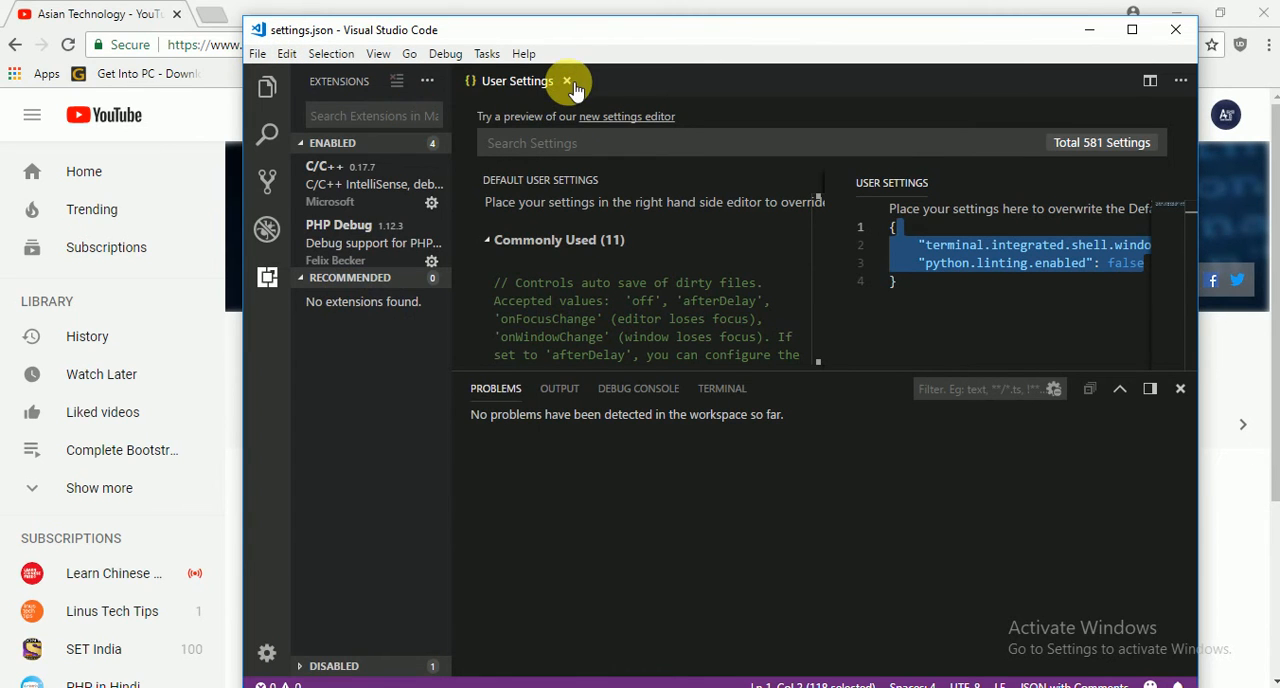
{"action": "left_click", "coordinate": [564, 80]}
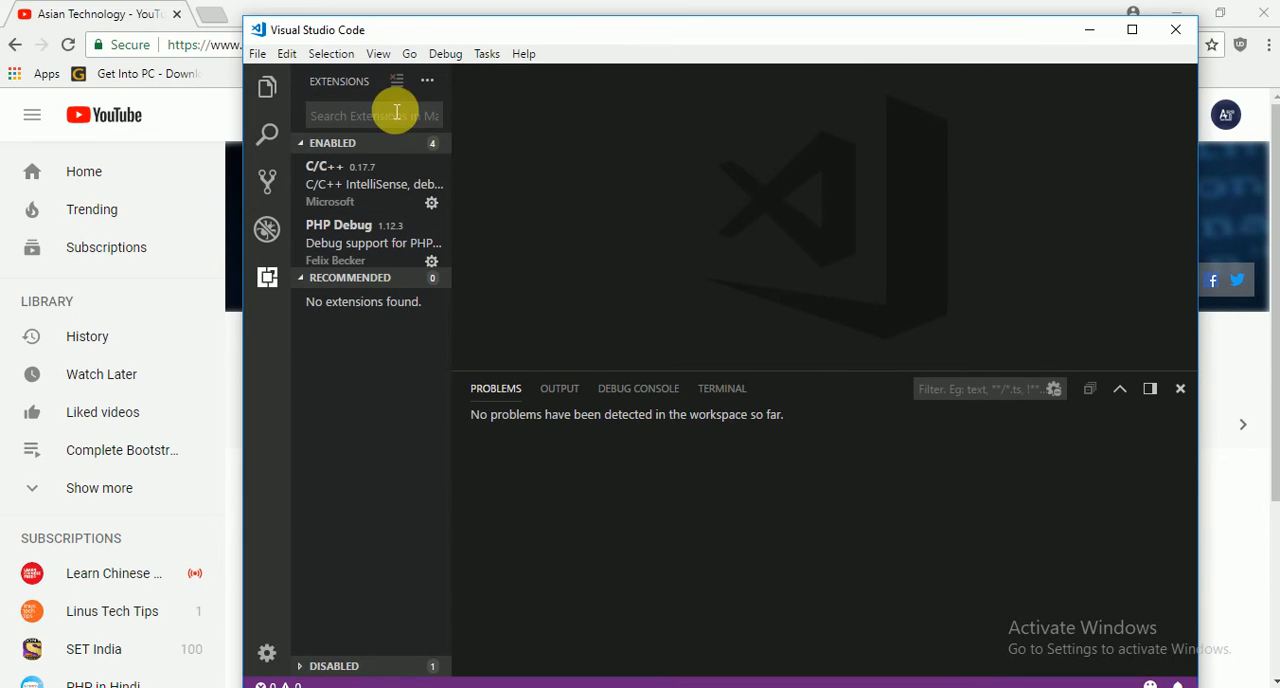
{"action": "mouse_move", "coordinate": [722, 388]}
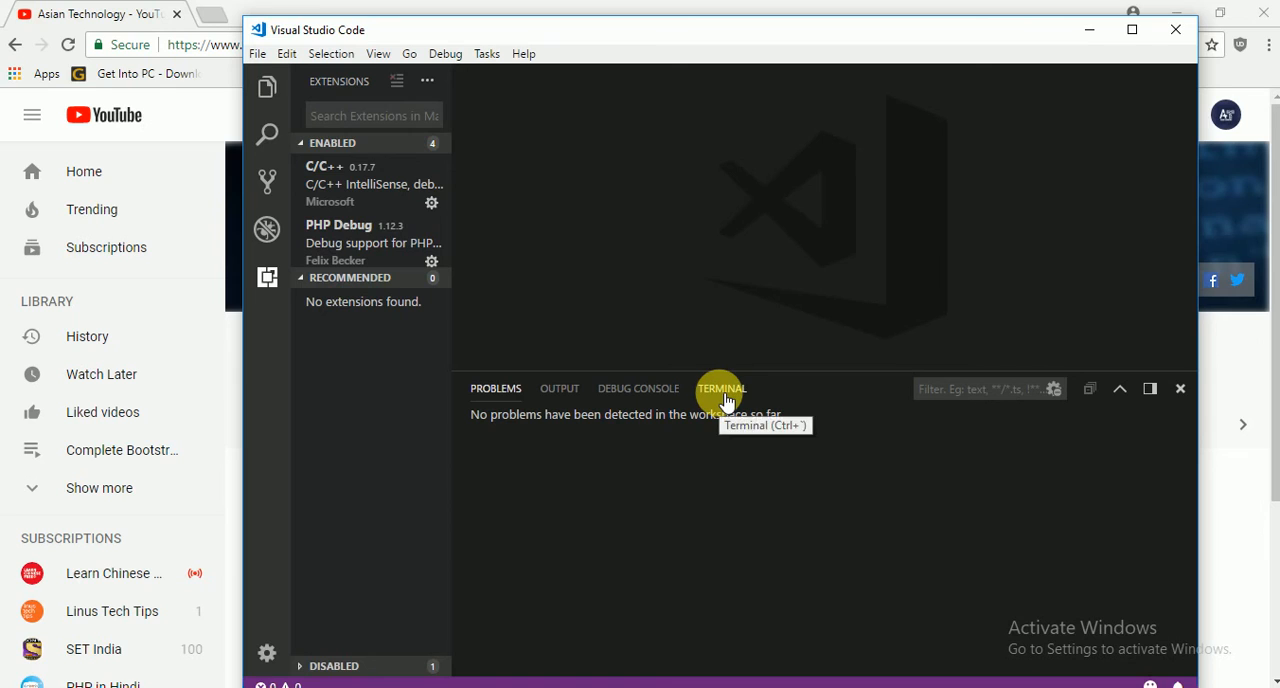
{"action": "mouse_move", "coordinate": [748, 432]}
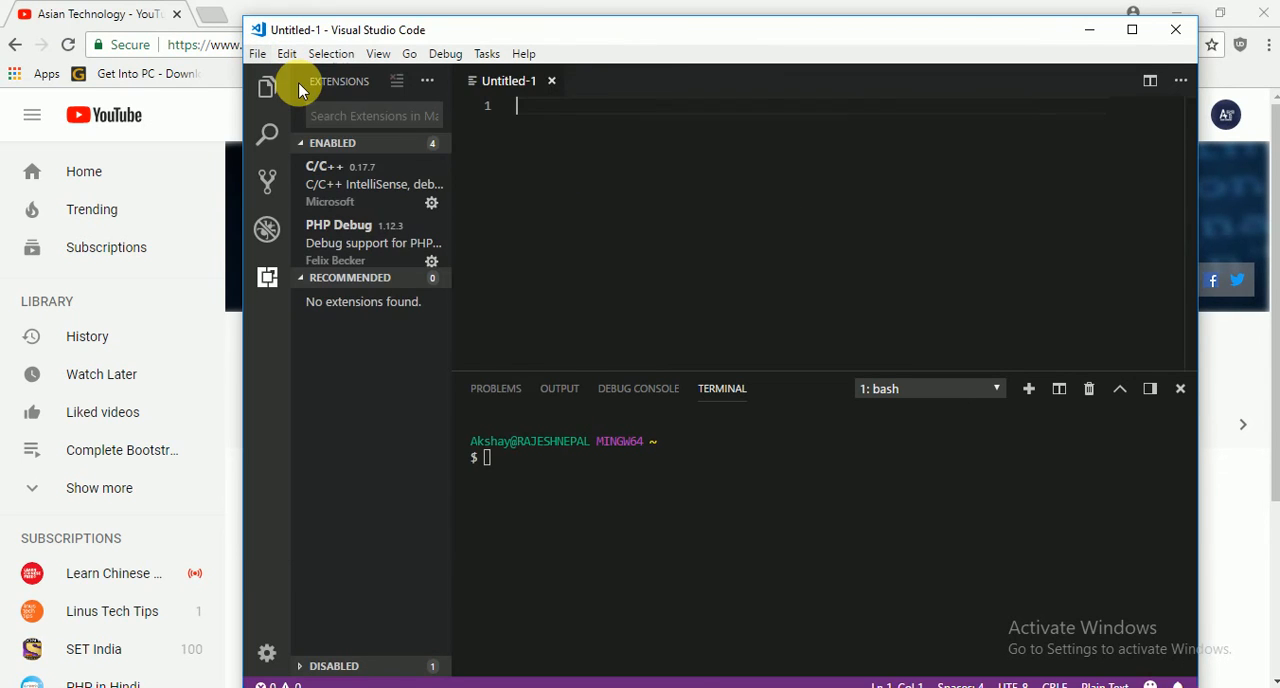
{"action": "mouse_move", "coordinate": [574, 124]}
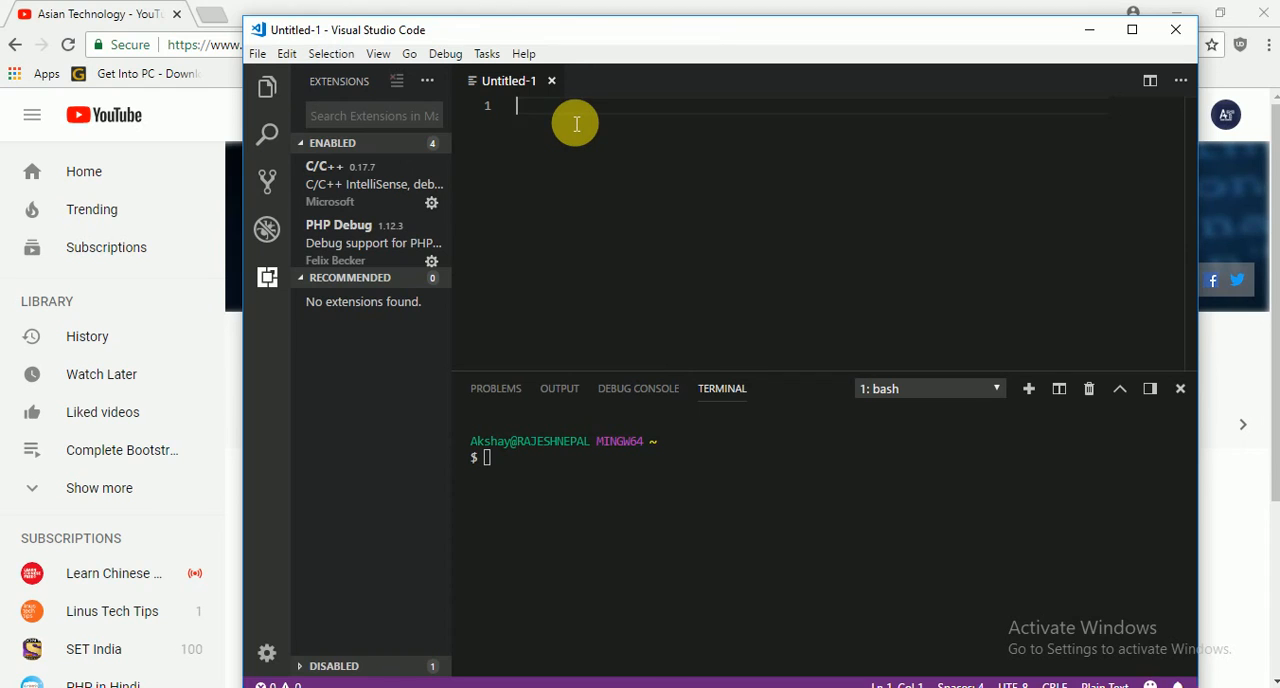
- Write print("hello work") in the new Untitled-1 file
{"action": "type", "text": "print()"}
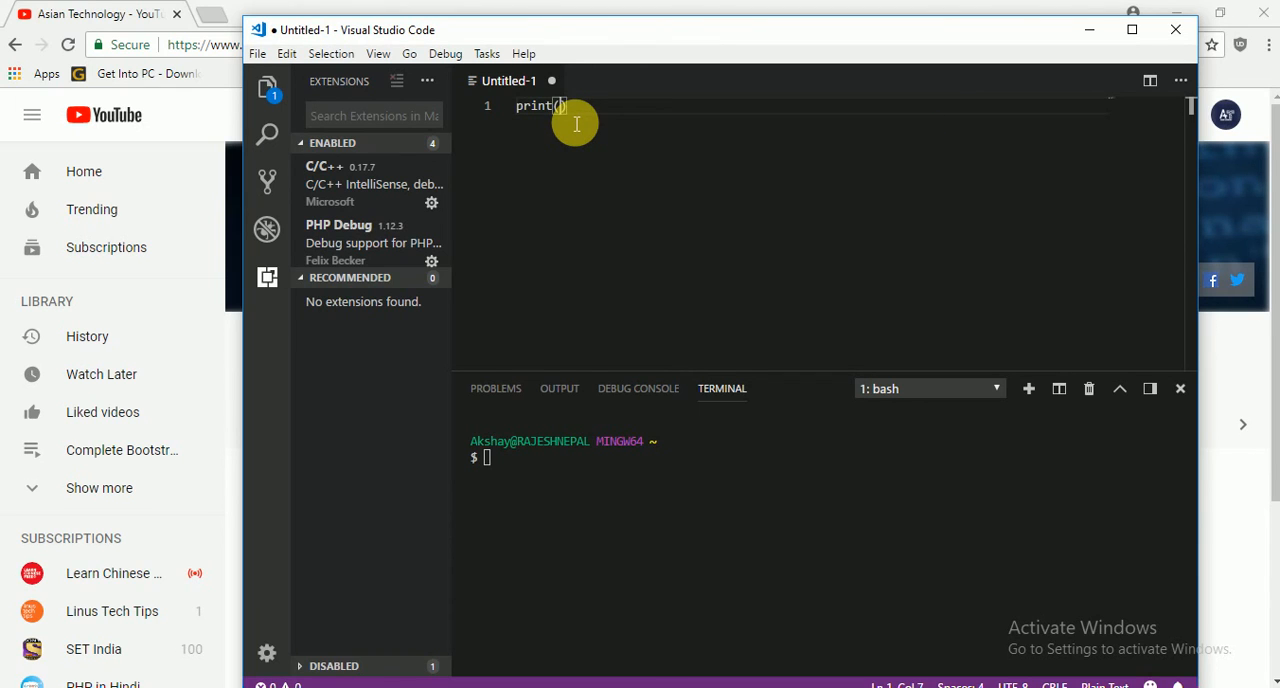
{"action": "type", "text": "\"hello\""}
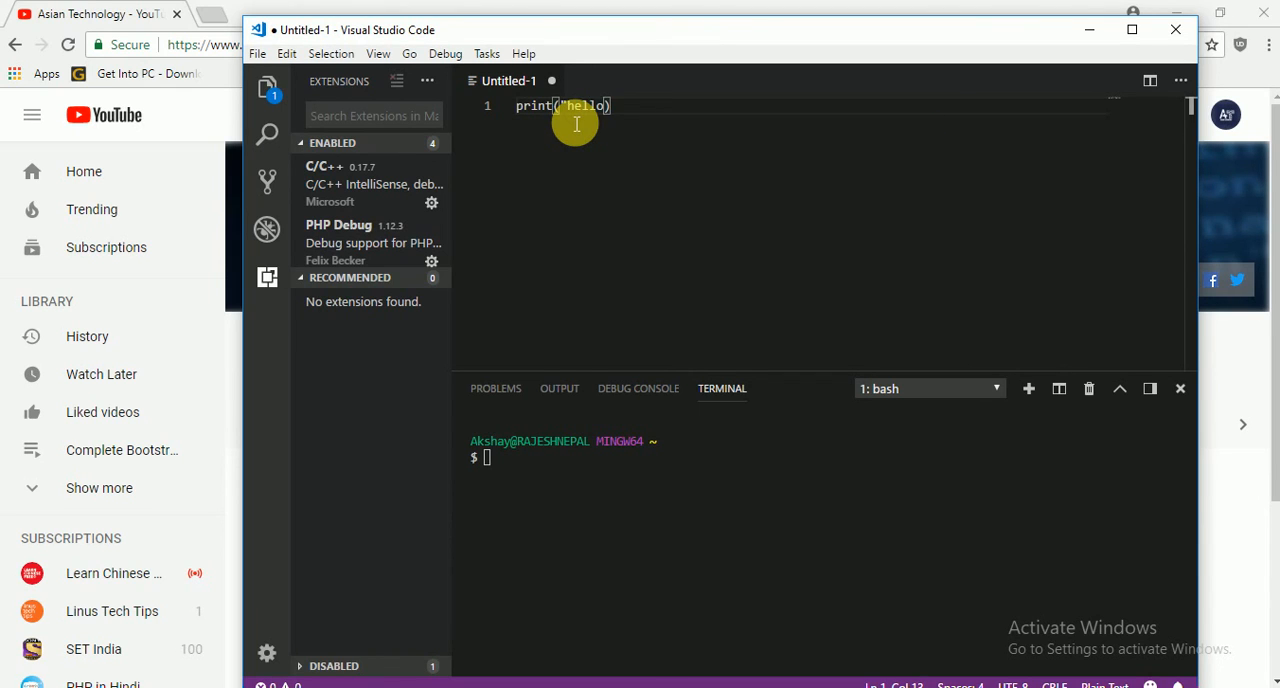
{"action": "type", "text": "work"}
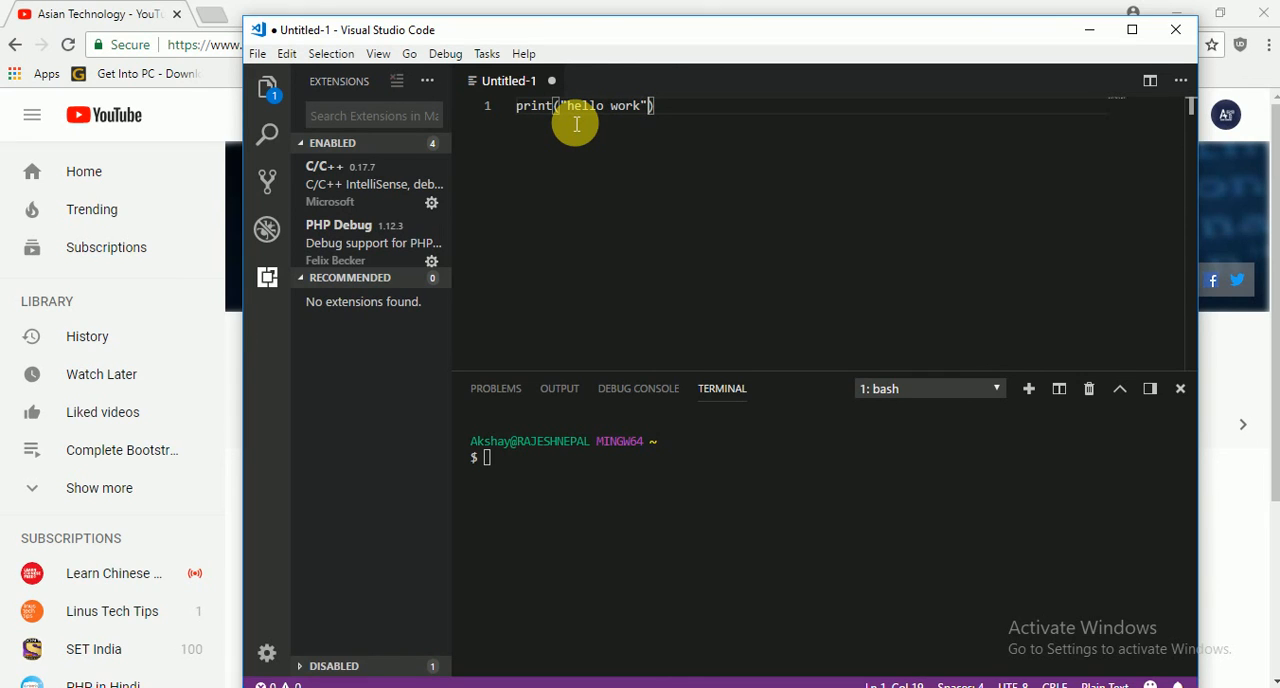
{"action": "mouse_move", "coordinate": [708, 160]}
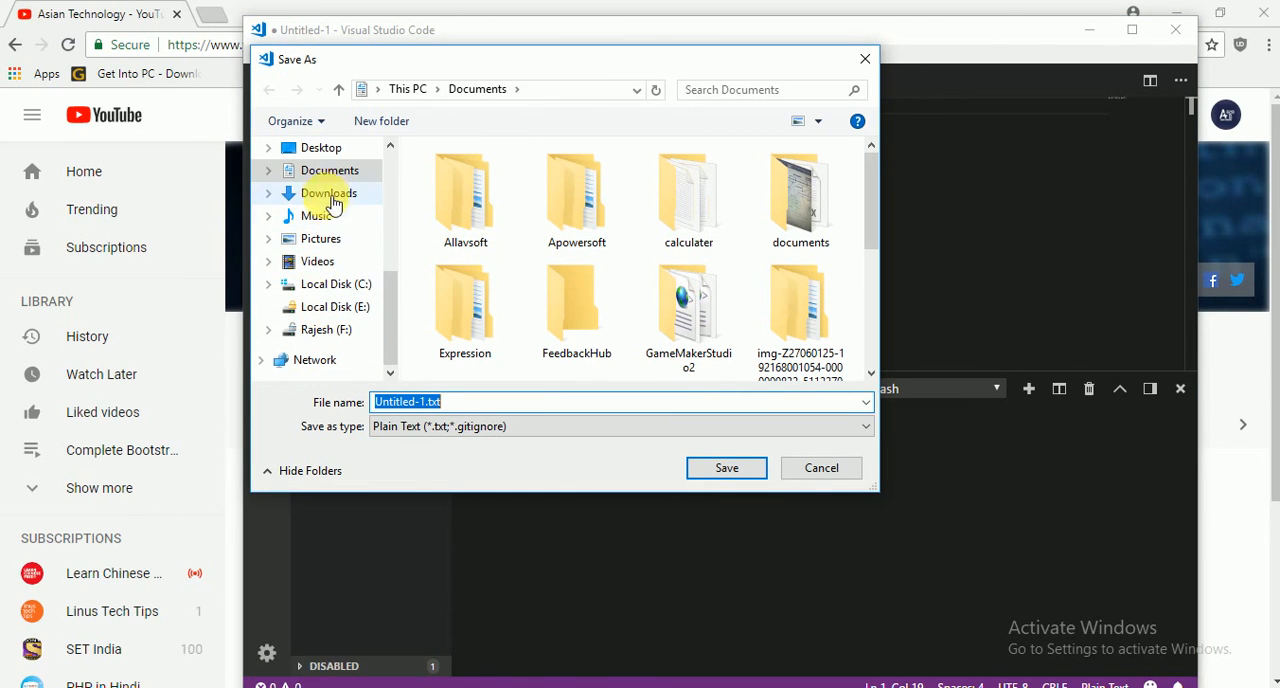
- Save the script to the Desktop under the name hello.py
{"action": "left_click", "coordinate": [320, 148]}
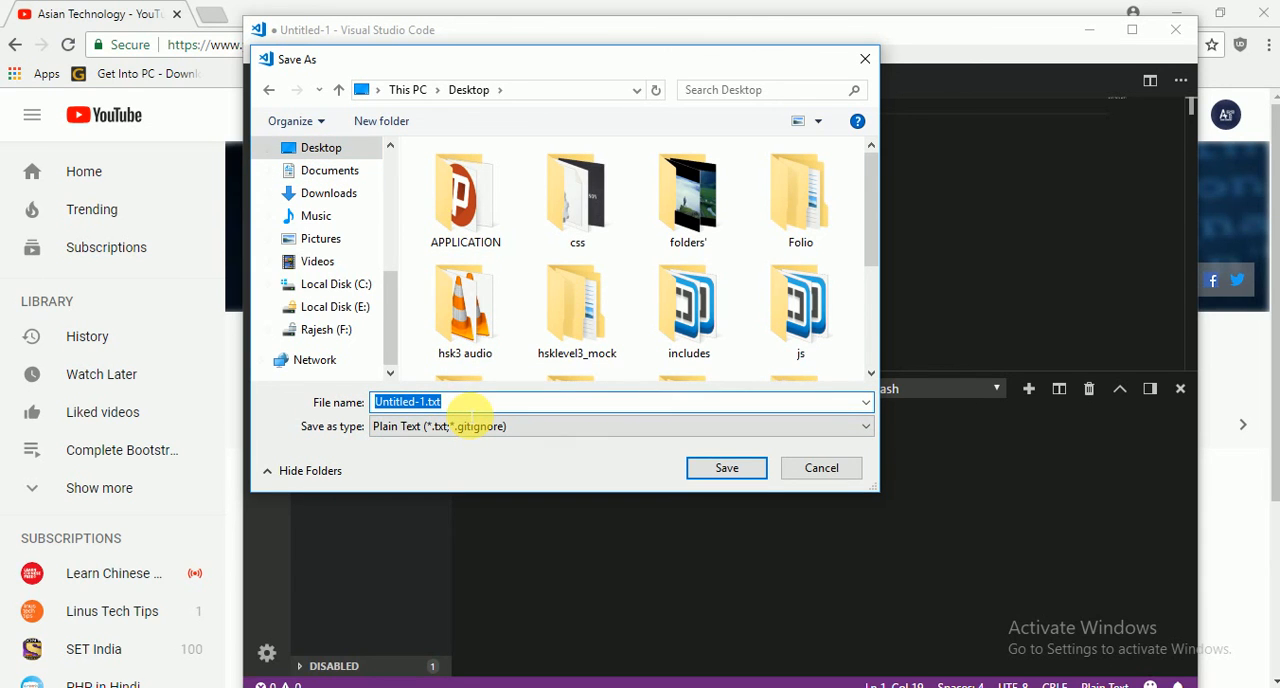
{"action": "type", "text": "hello.py"}
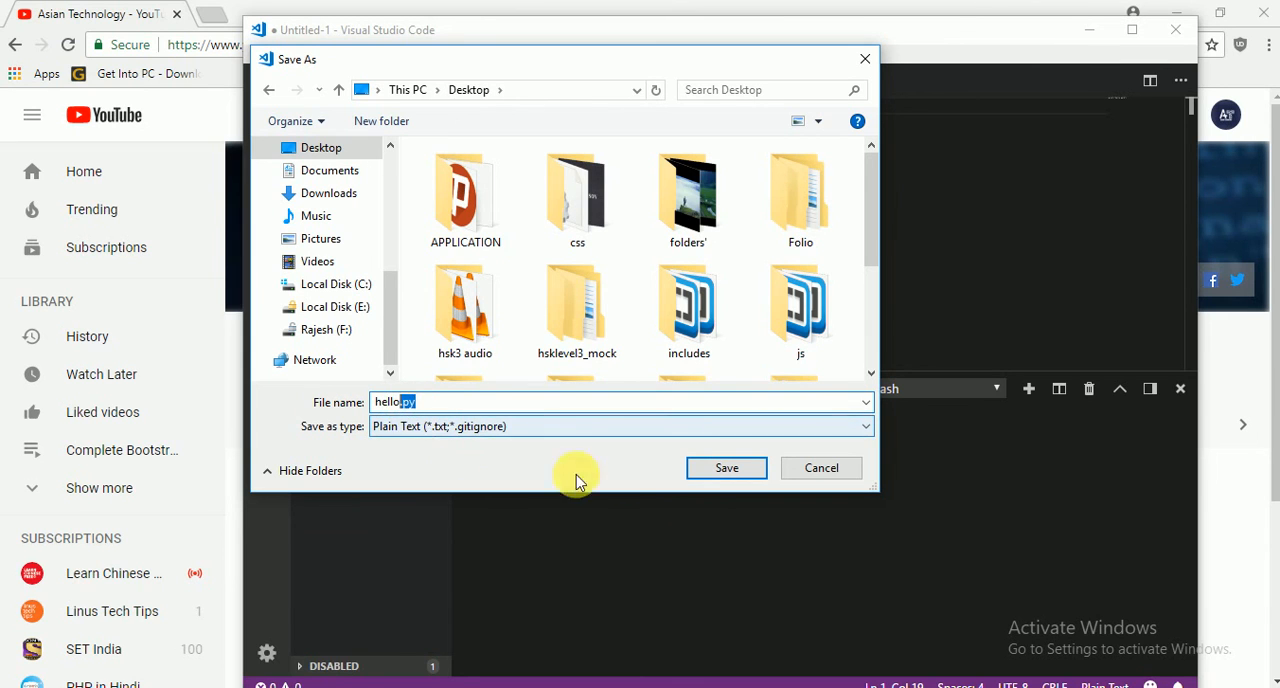
{"action": "left_click", "coordinate": [726, 468]}
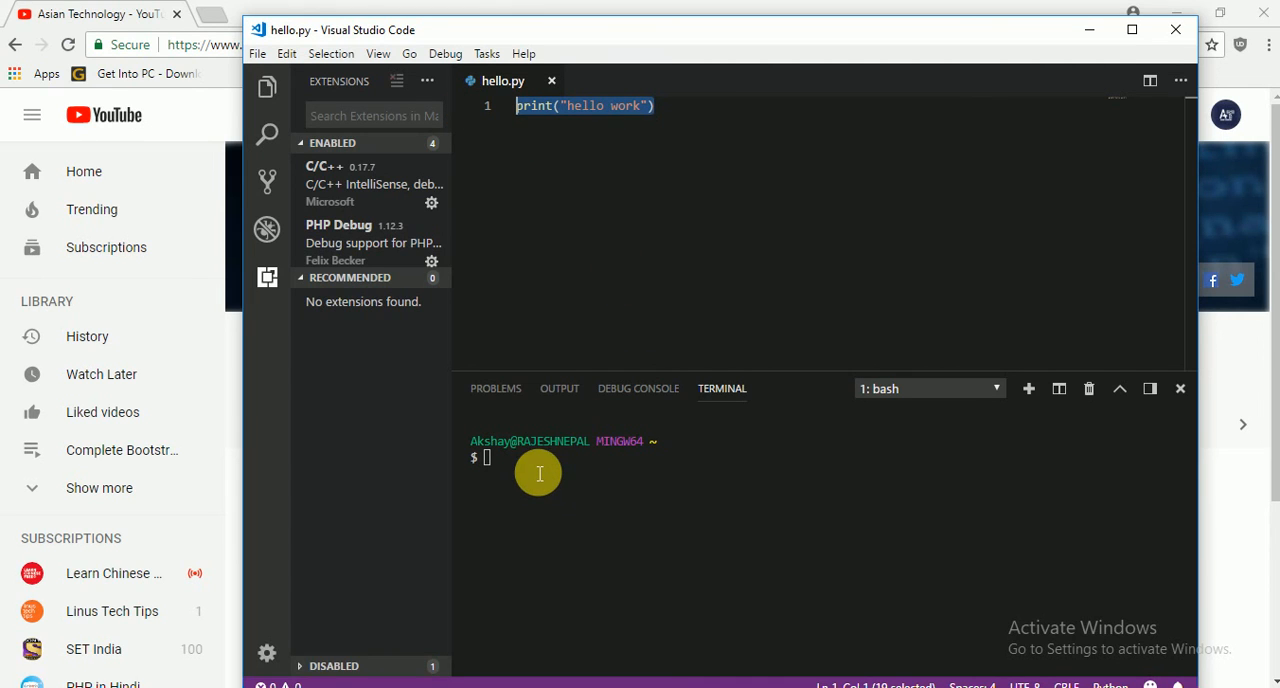
{"action": "mouse_move", "coordinate": [522, 472]}
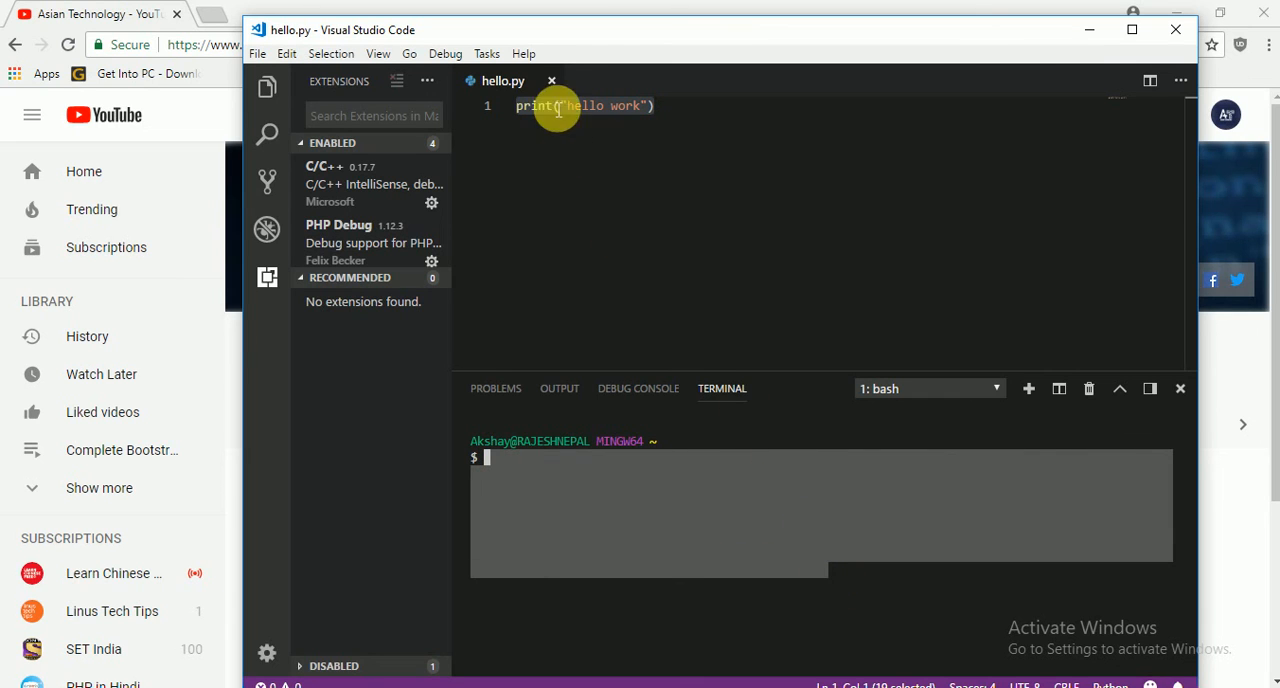
- Close the hello.py editor tab, leaving only the bash terminal
{"action": "left_click", "coordinate": [564, 80]}
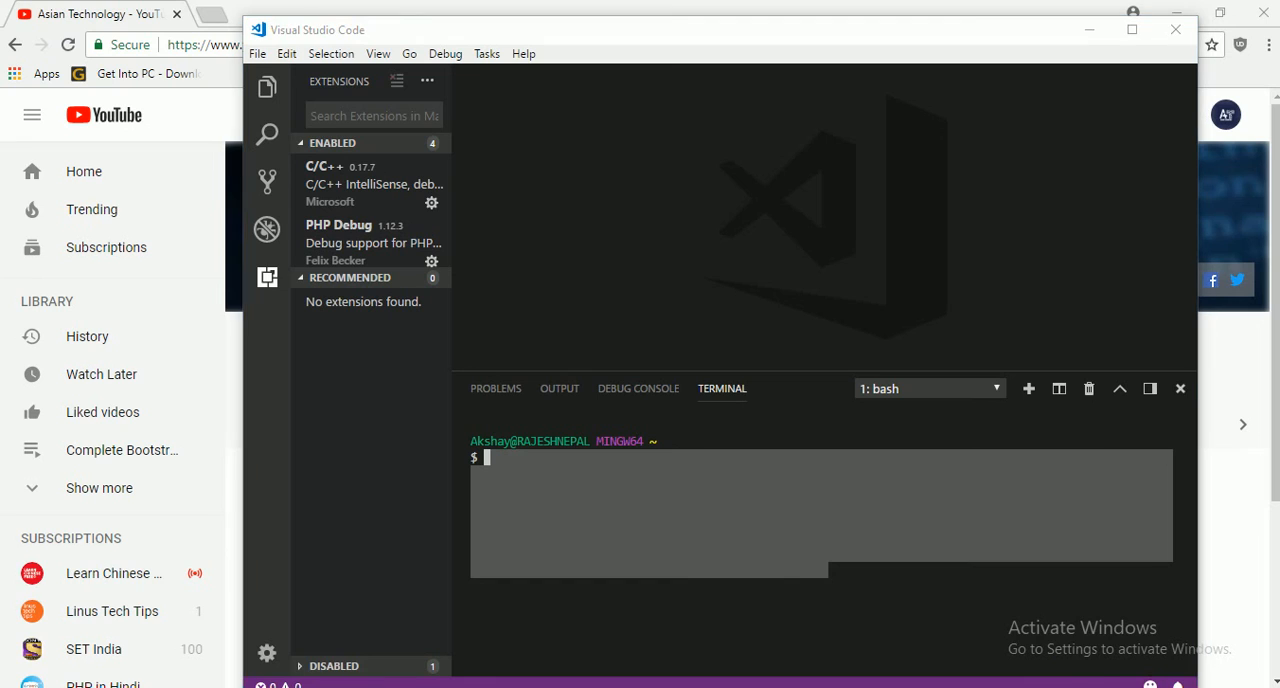